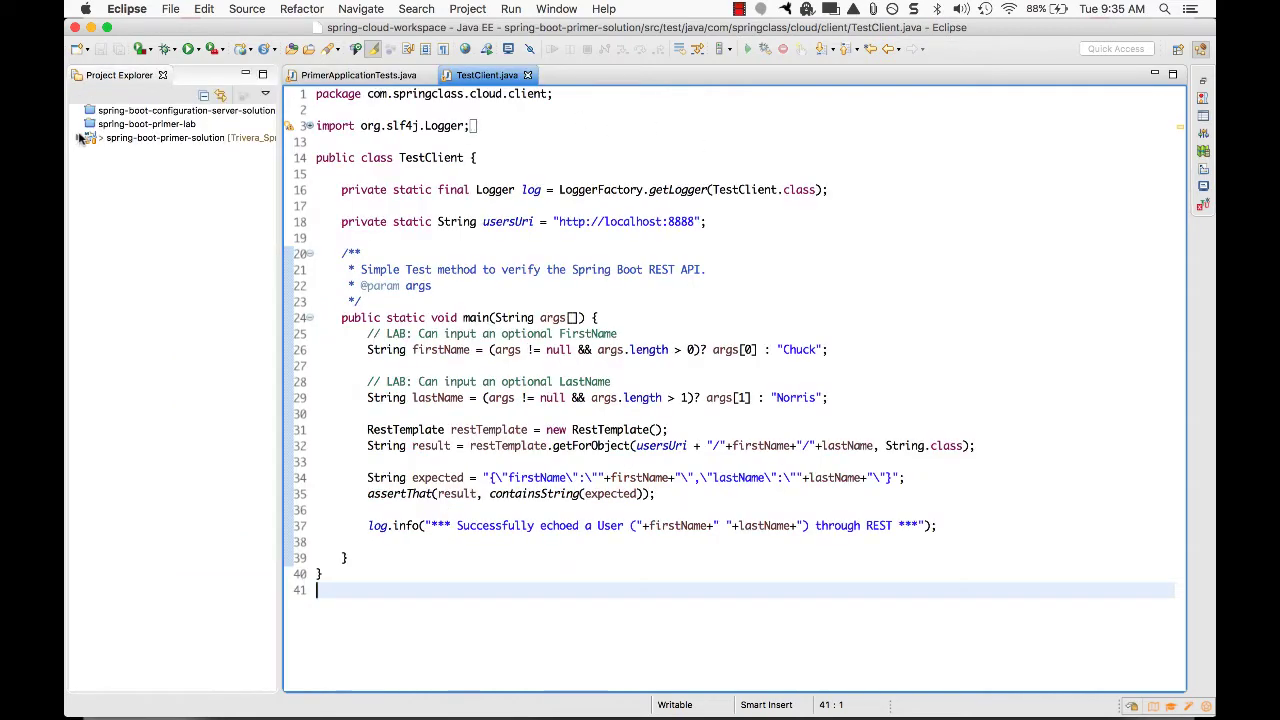
# Step: Expand spring-boot-primer-solution and run PrimerApplication.java as a Java application
pyautogui.click(78, 137)
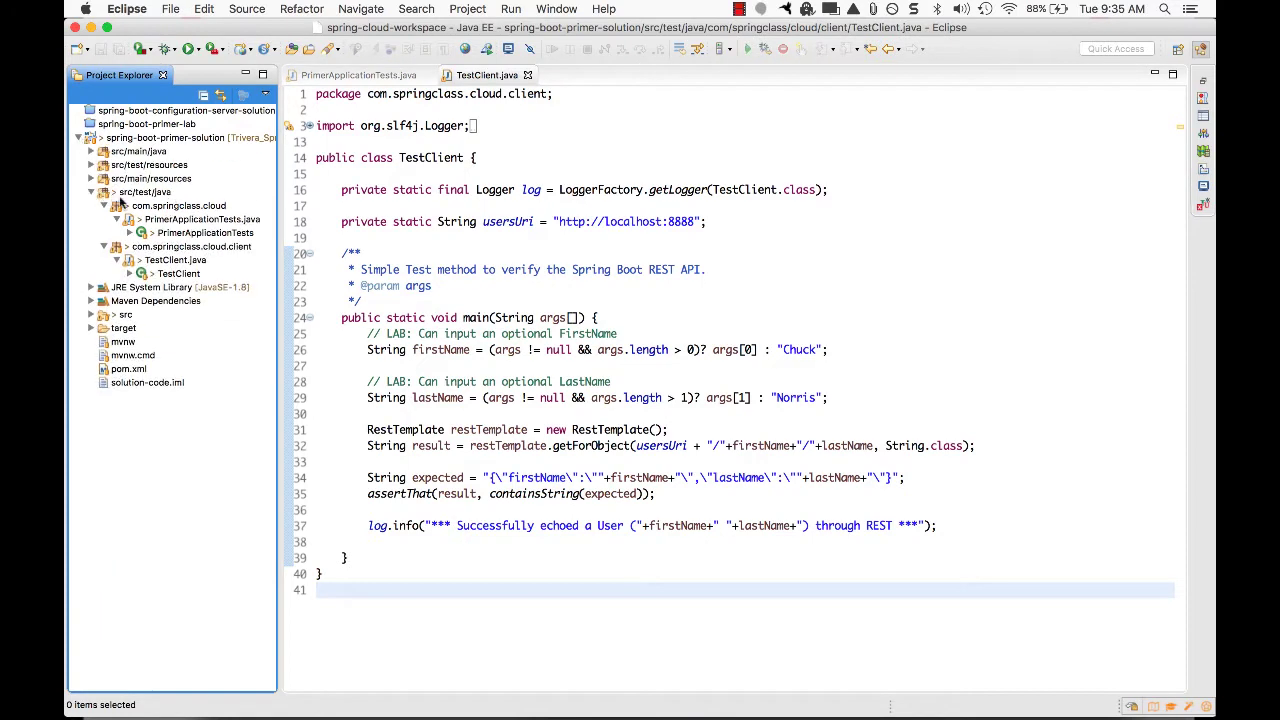
pyautogui.moveTo(134, 201)
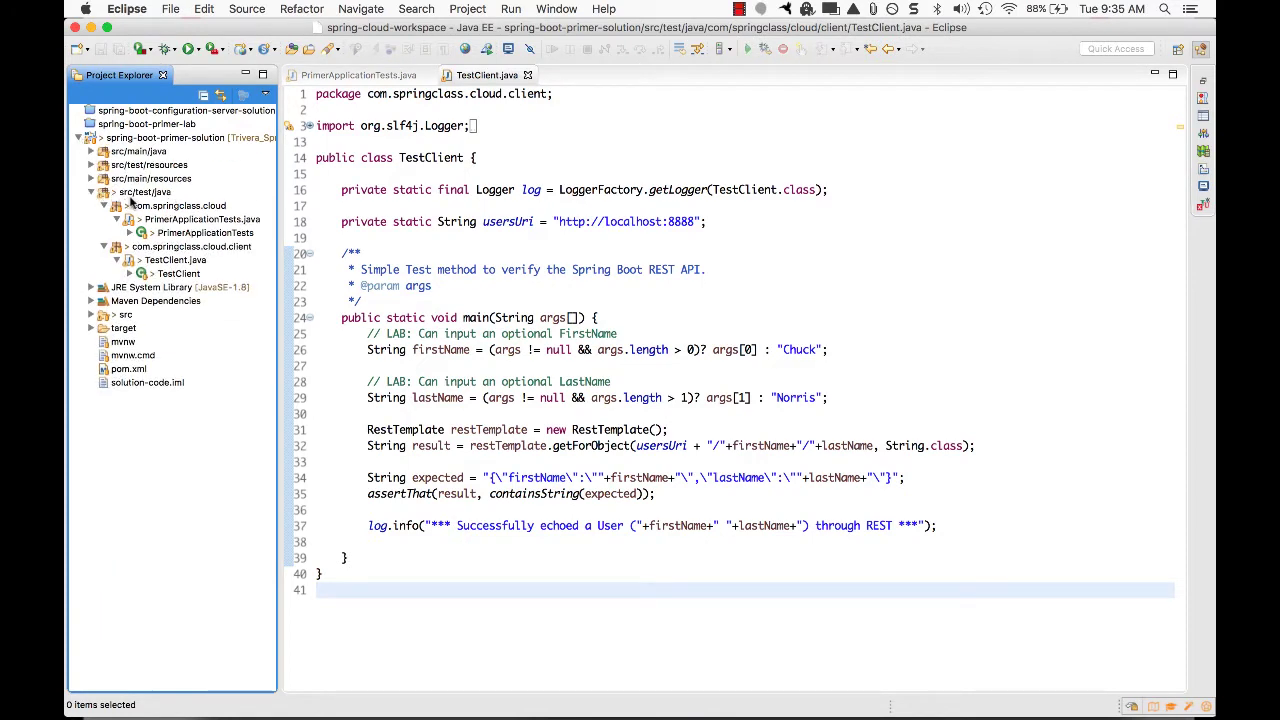
pyautogui.moveTo(170, 192)
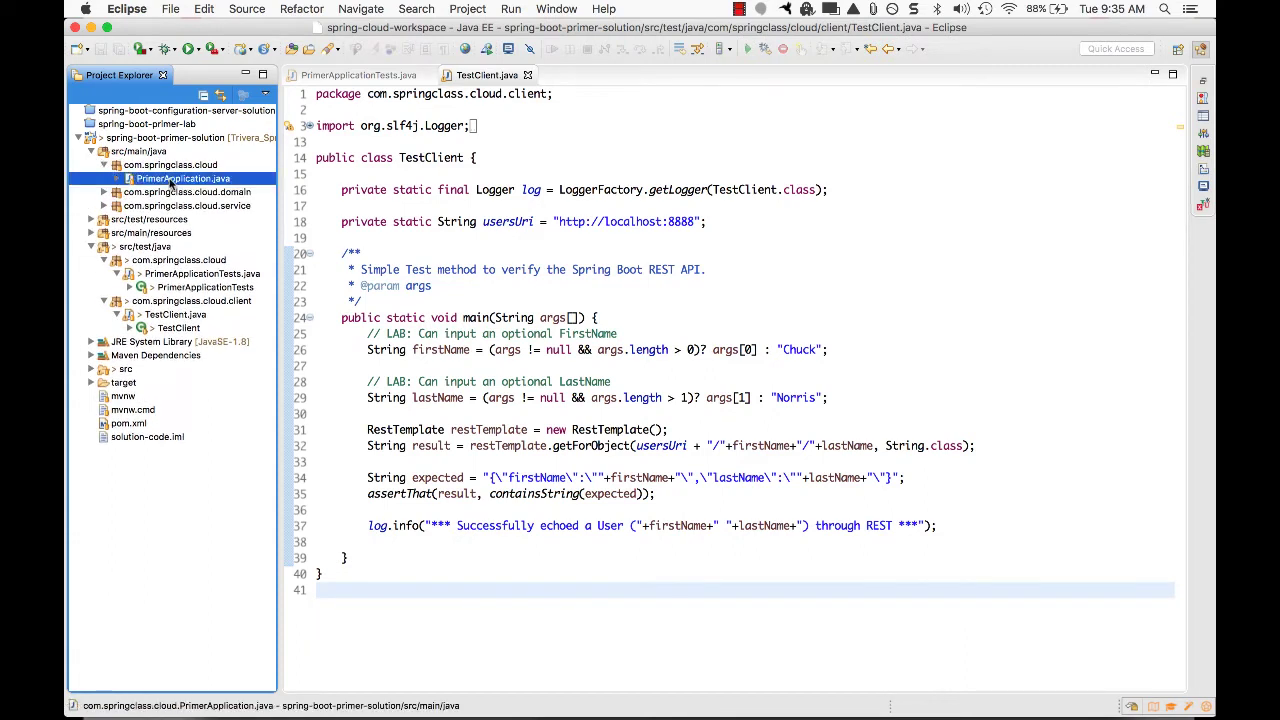
pyautogui.rightClick(184, 178)
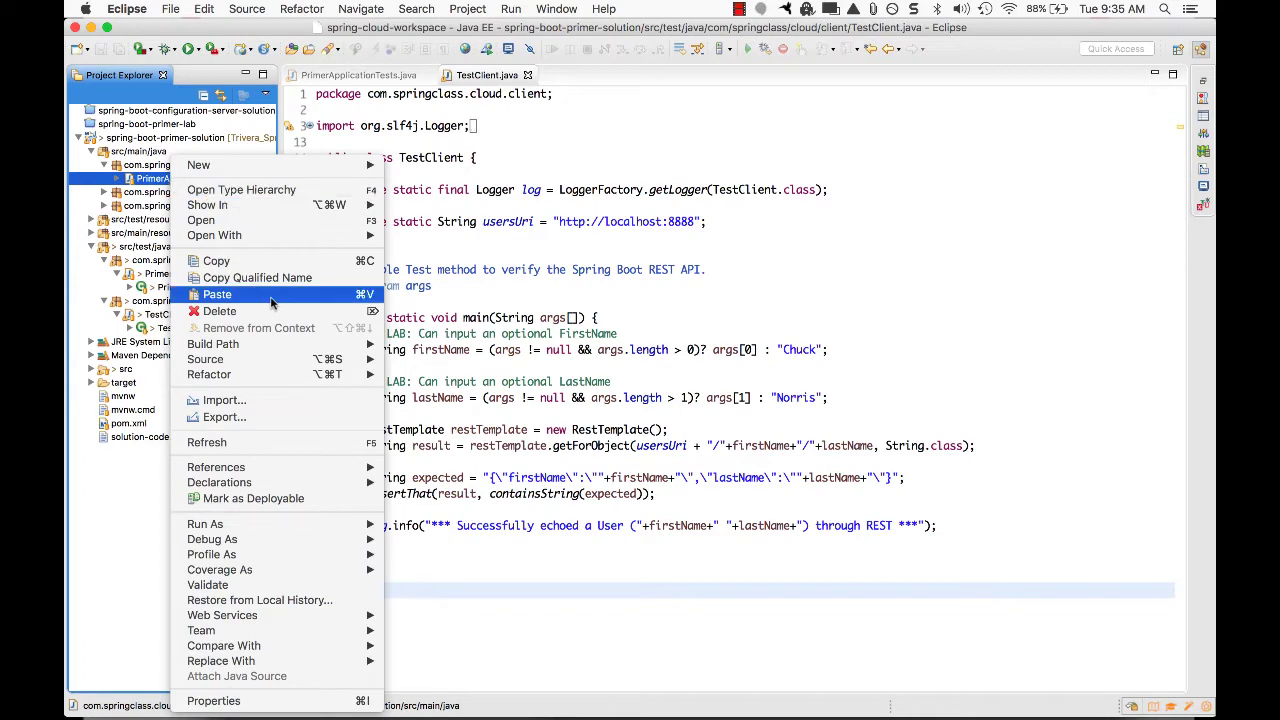
pyautogui.moveTo(205, 524)
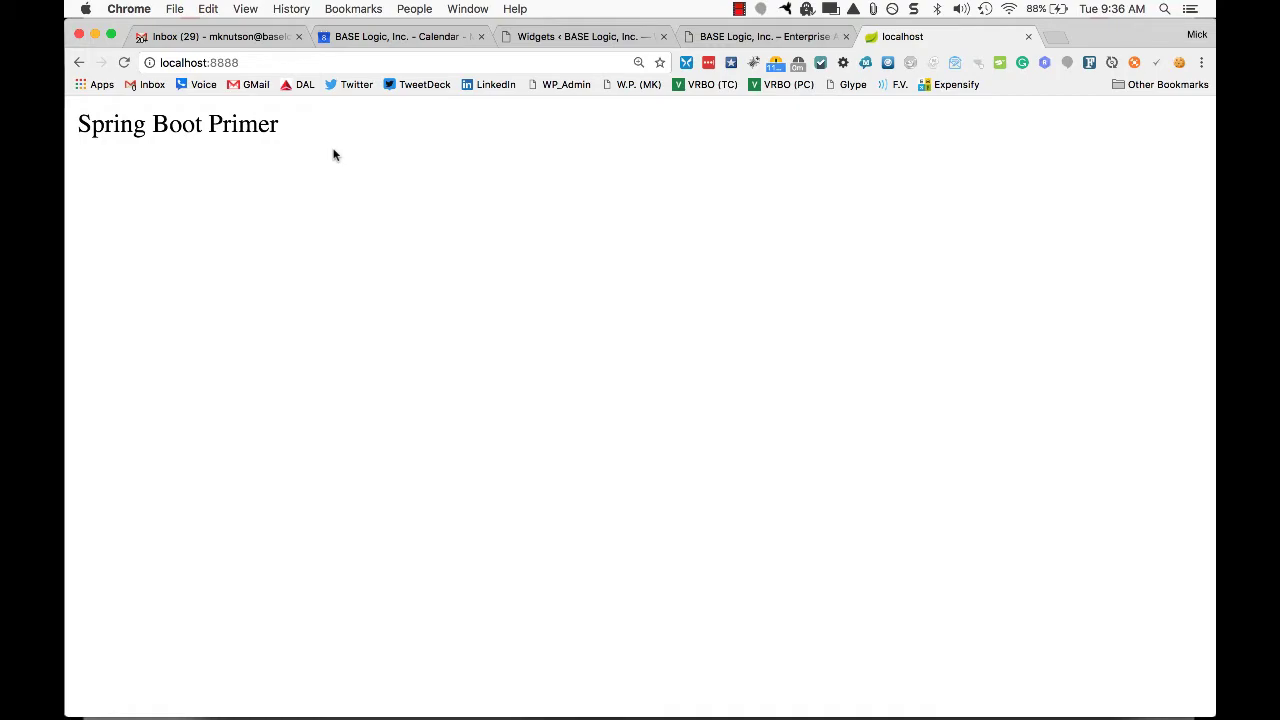
# Step: Return to Eclipse after confirming the Spring Boot Primer page at localhost:8888
pyautogui.press('F3')
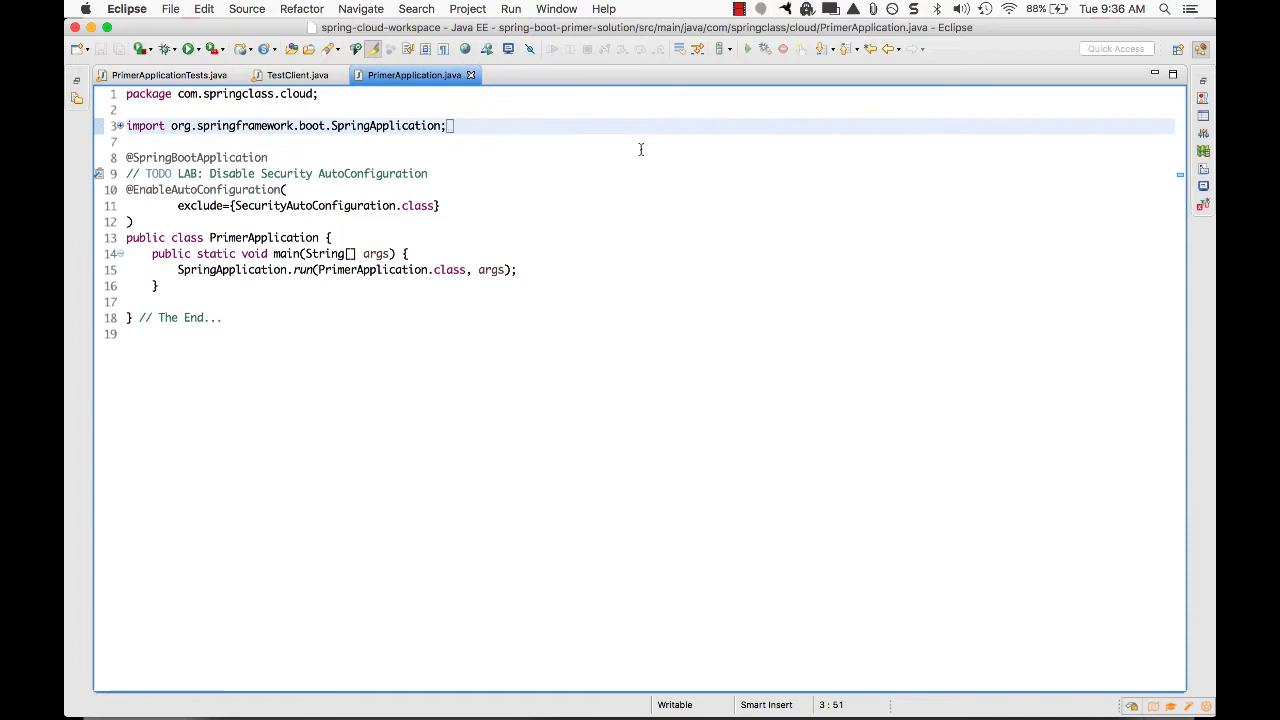
pyautogui.moveTo(385, 99)
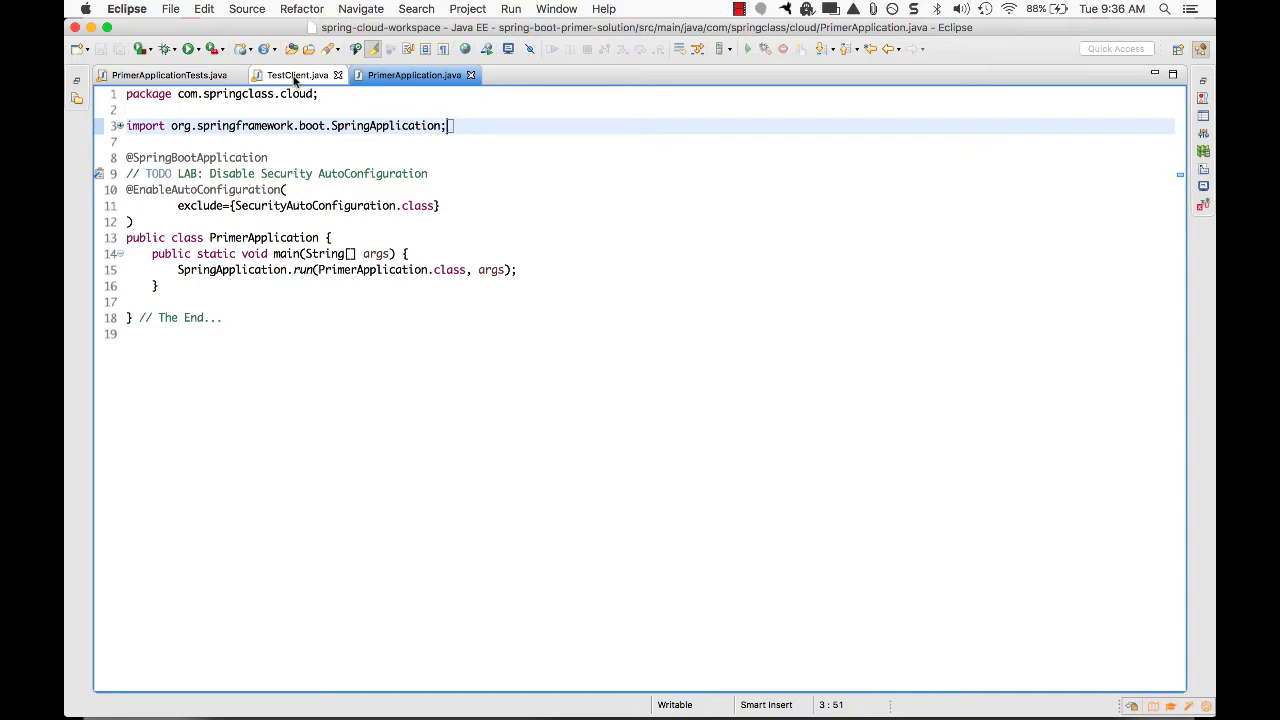
pyautogui.click(294, 74)
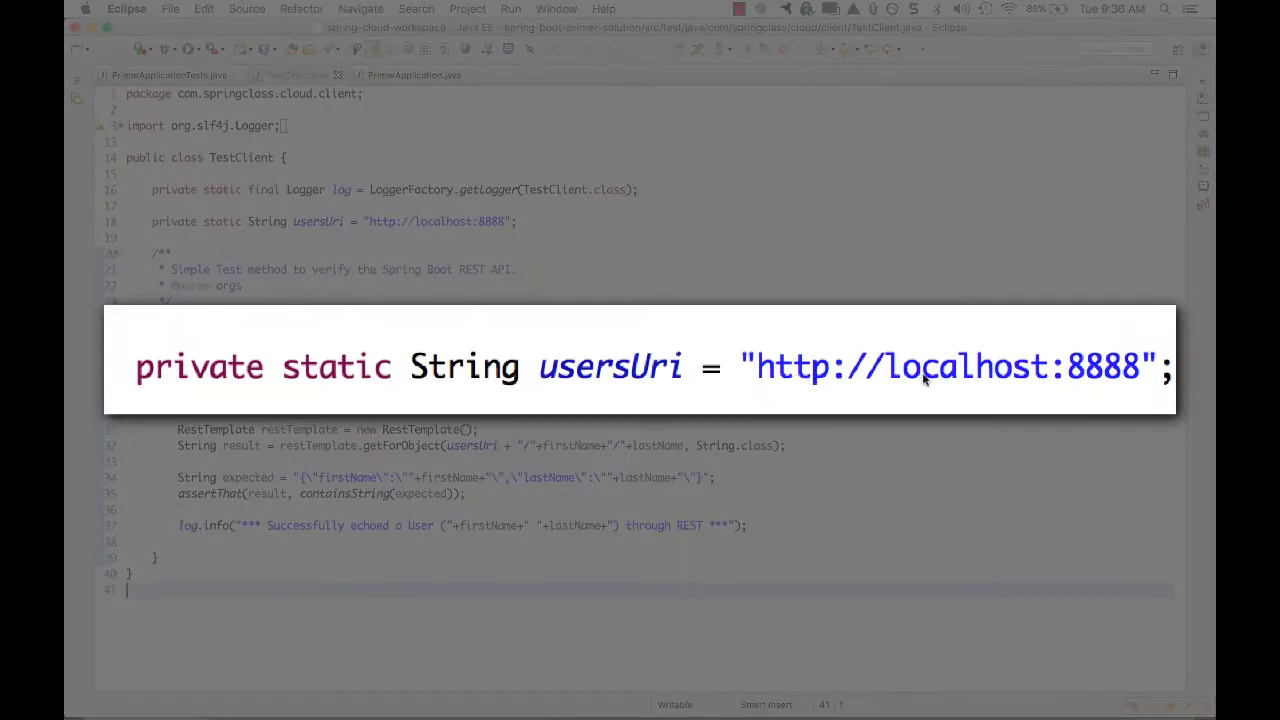
pyautogui.moveTo(1087, 393)
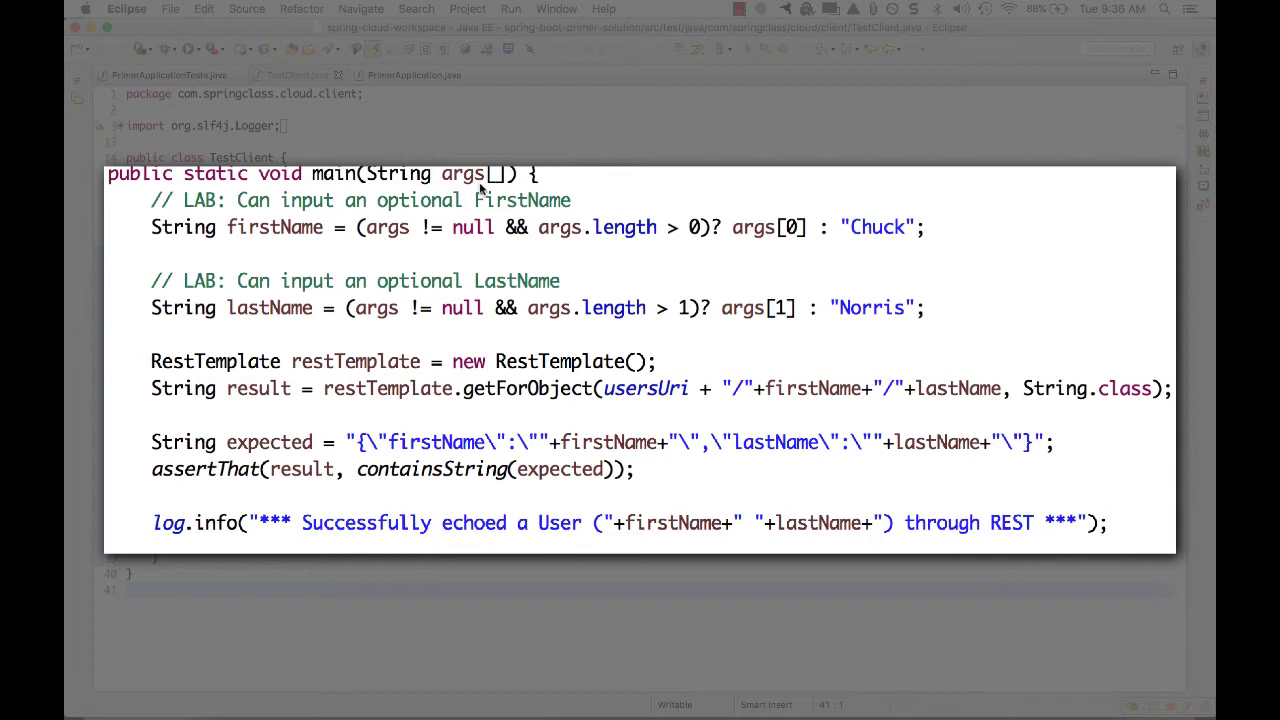
pyautogui.moveTo(351, 261)
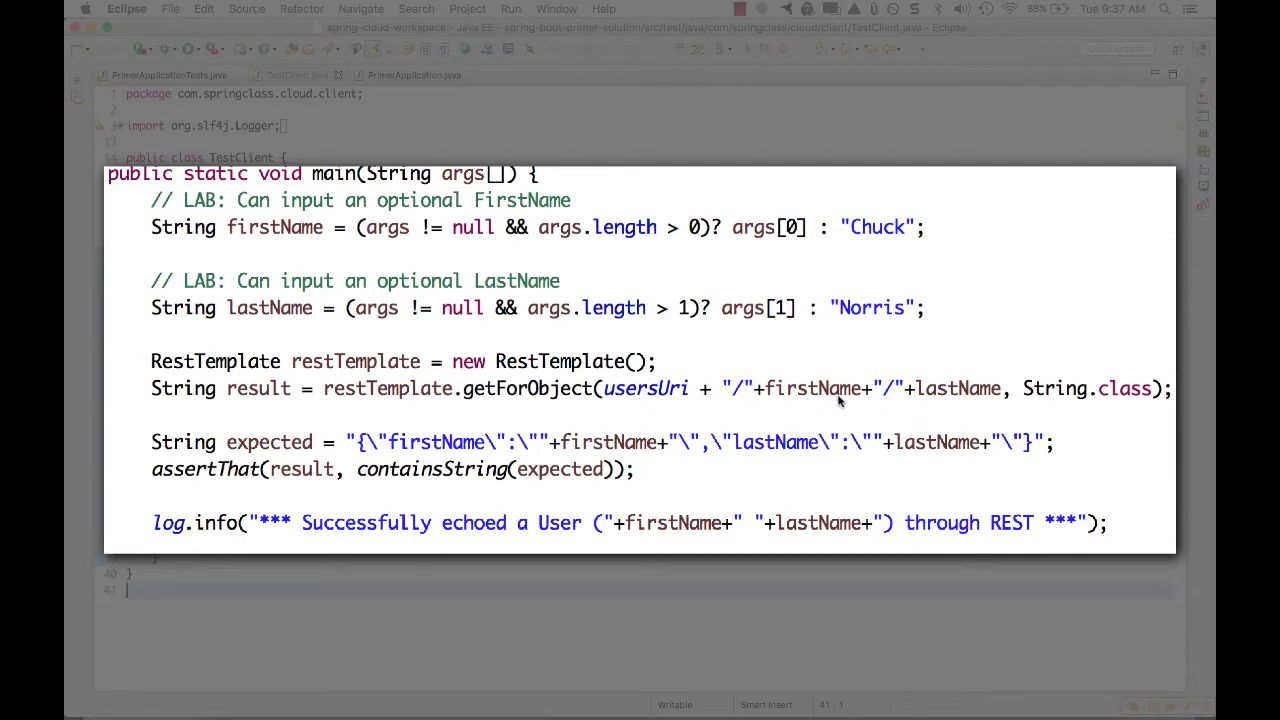
pyautogui.moveTo(1015, 400)
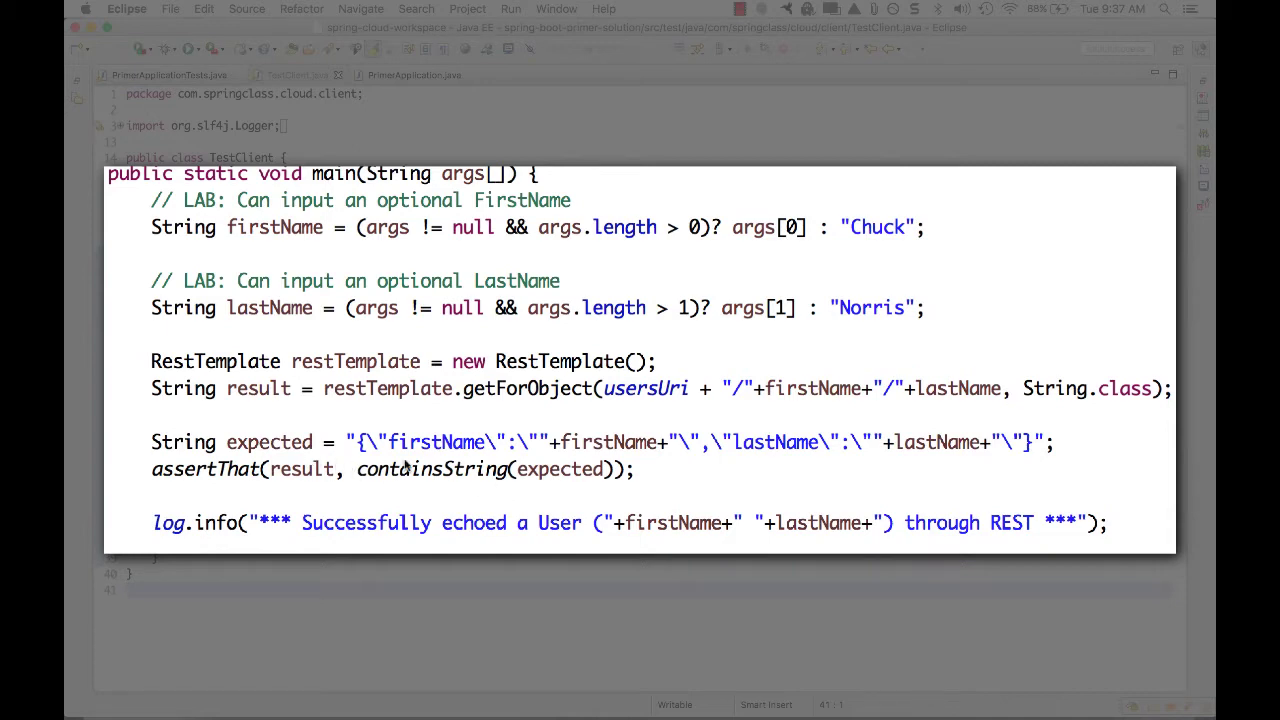
pyautogui.moveTo(412, 454)
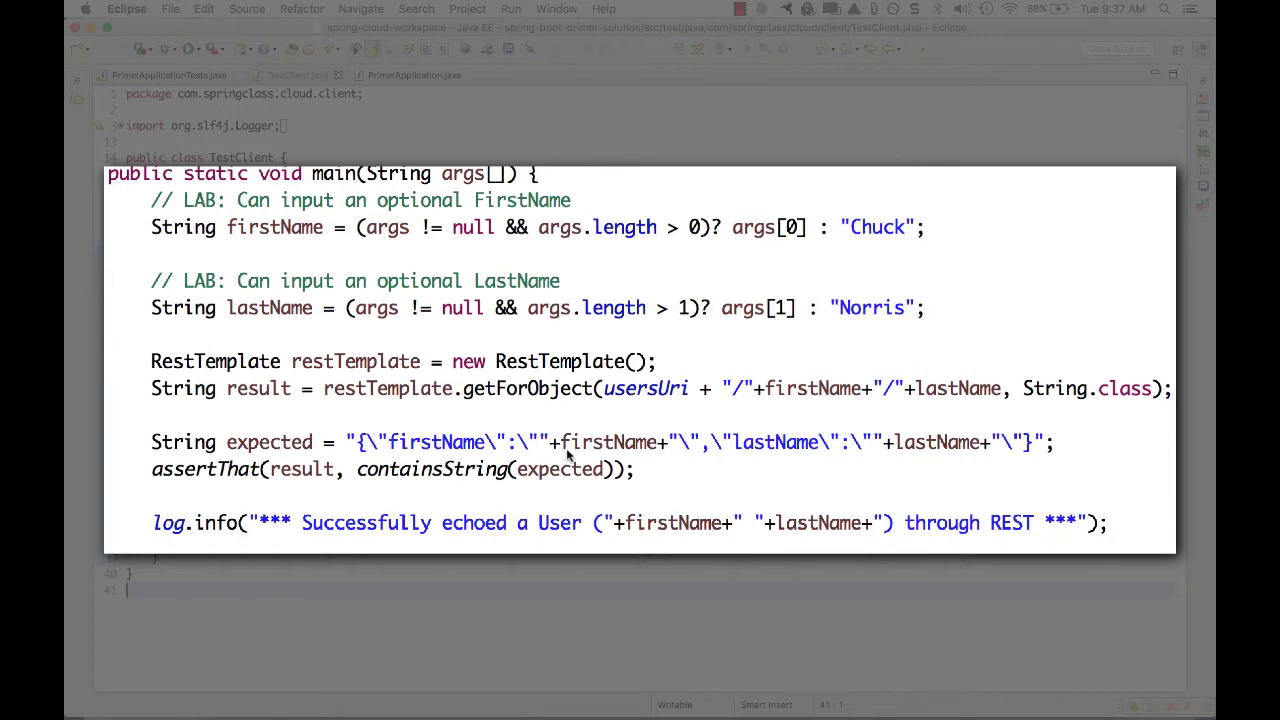
pyautogui.moveTo(772, 344)
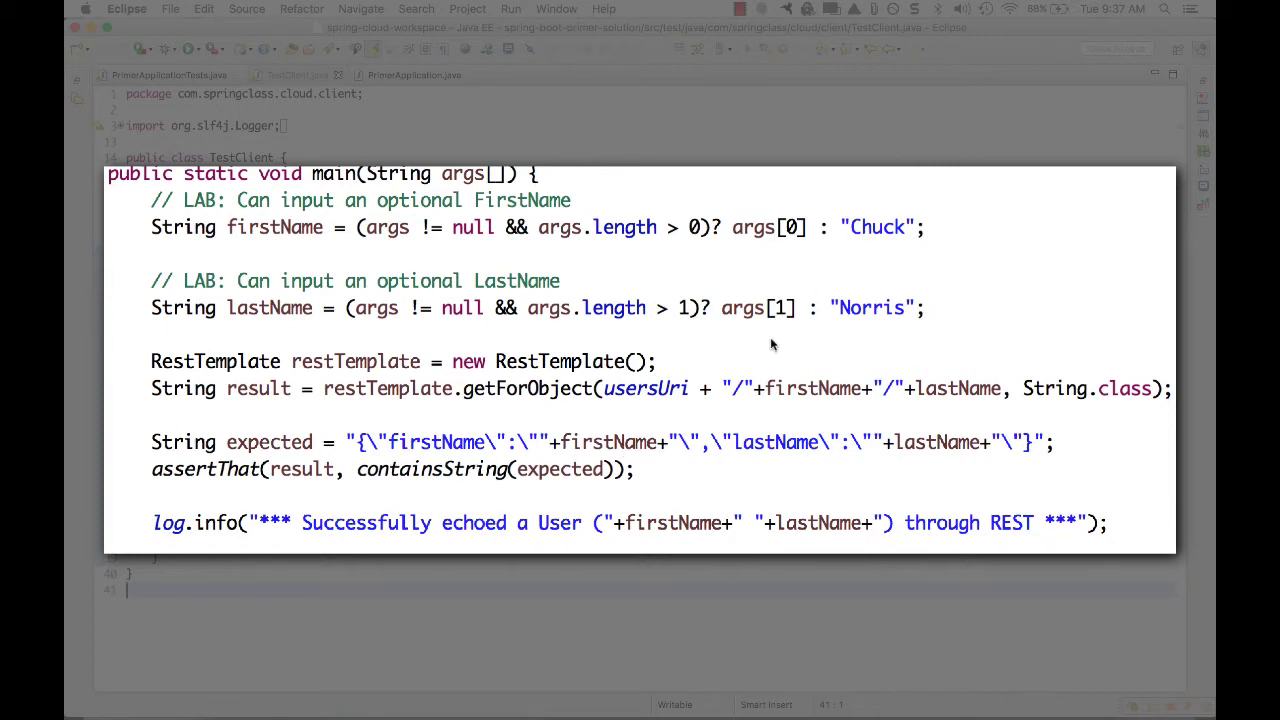
pyautogui.moveTo(894, 191)
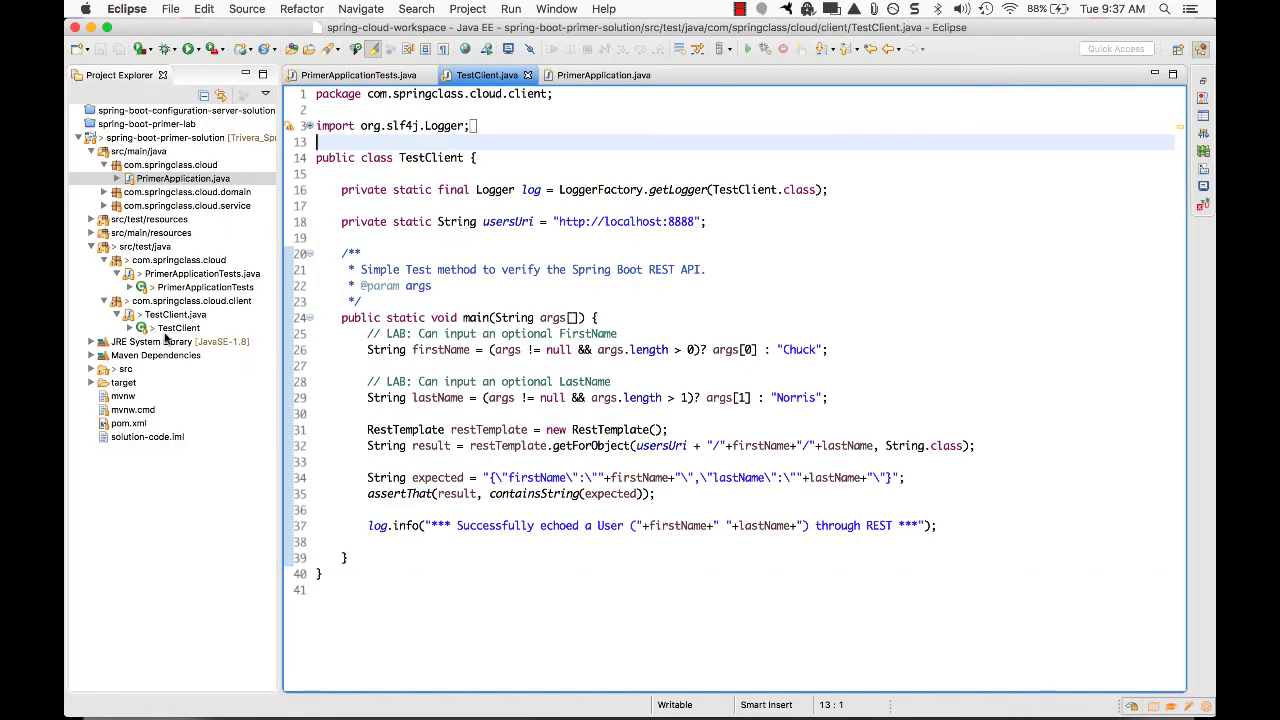
# Step: Run TestClient.java as a Java application and check the 200 Chuck Norris echo
pyautogui.click(170, 314)
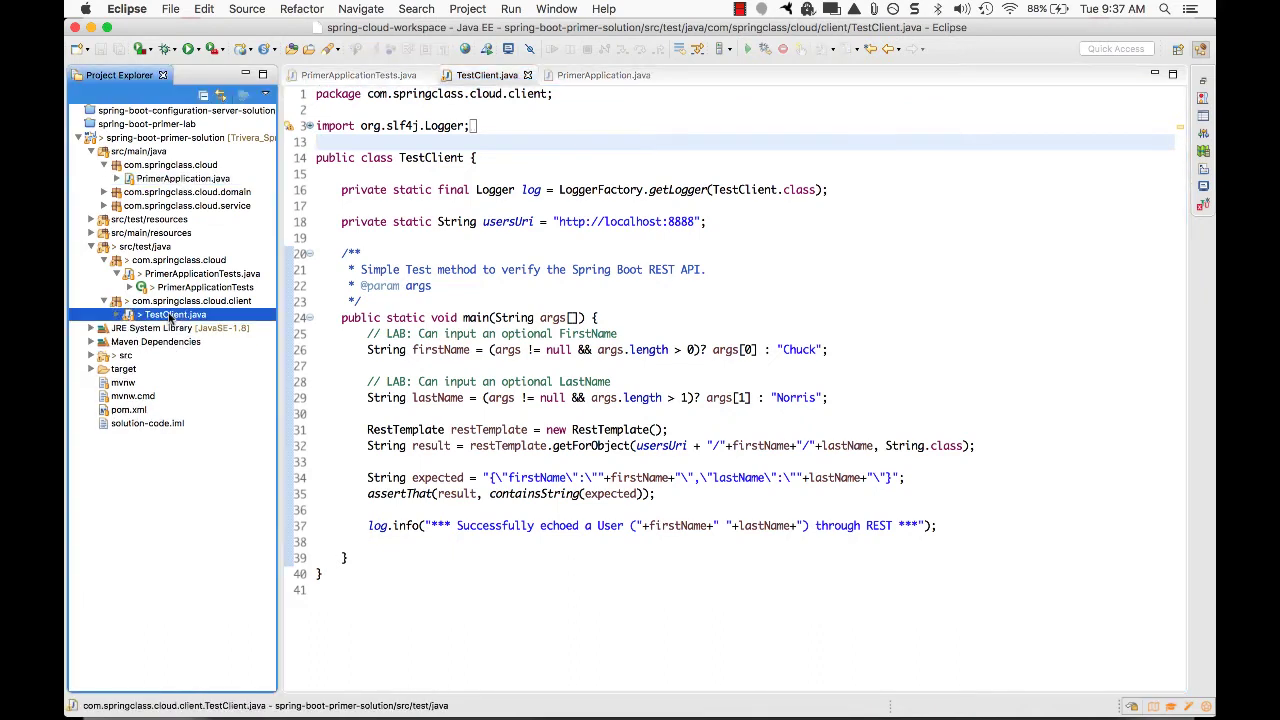
pyautogui.rightClick(175, 314)
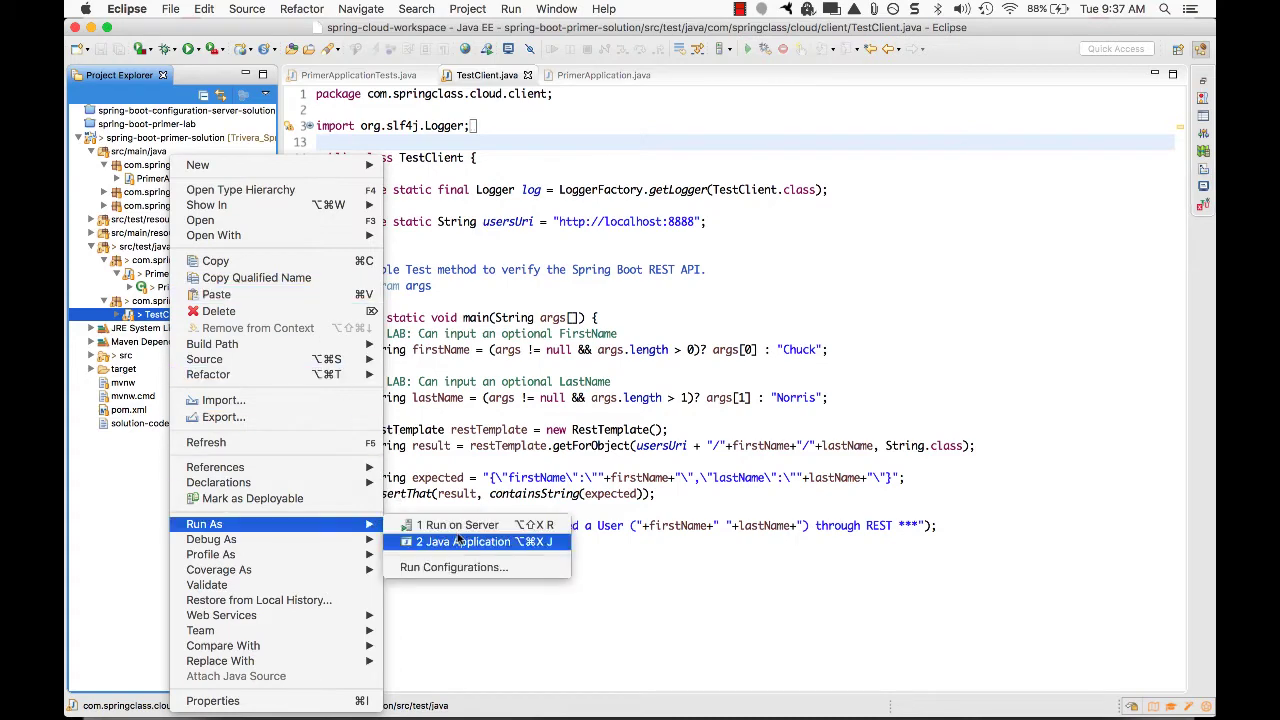
pyautogui.click(479, 541)
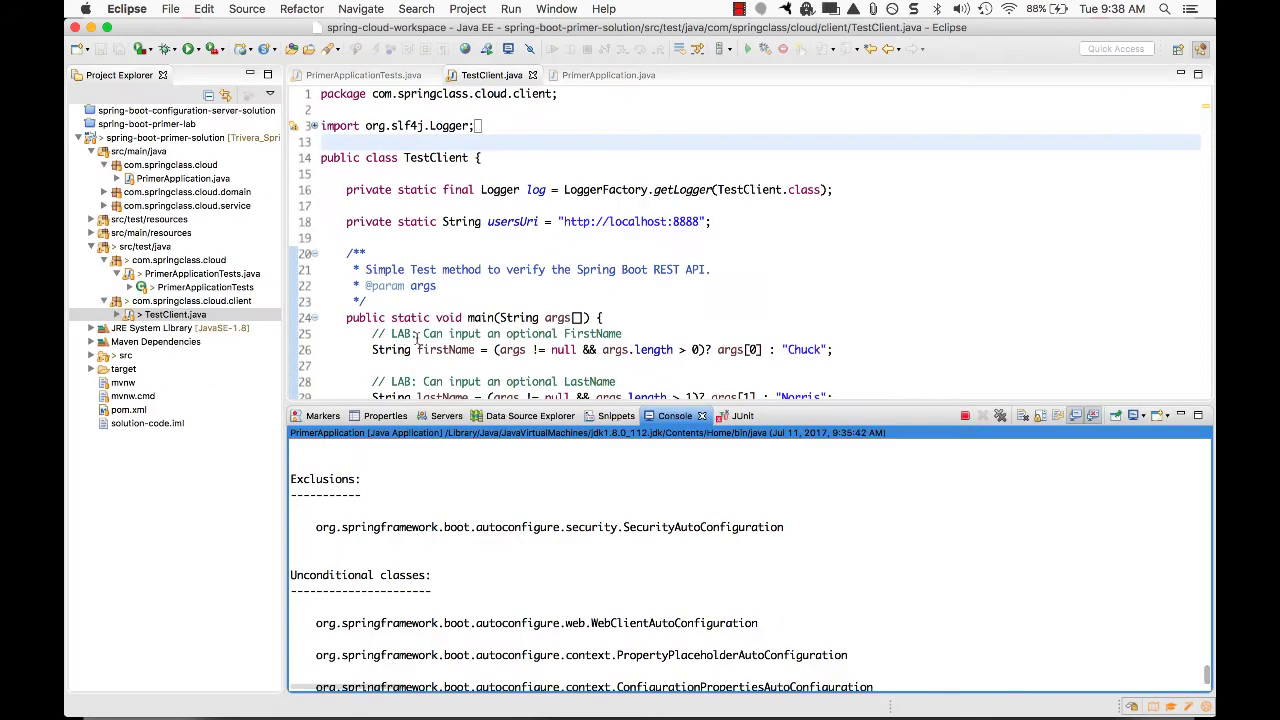
pyautogui.click(174, 314)
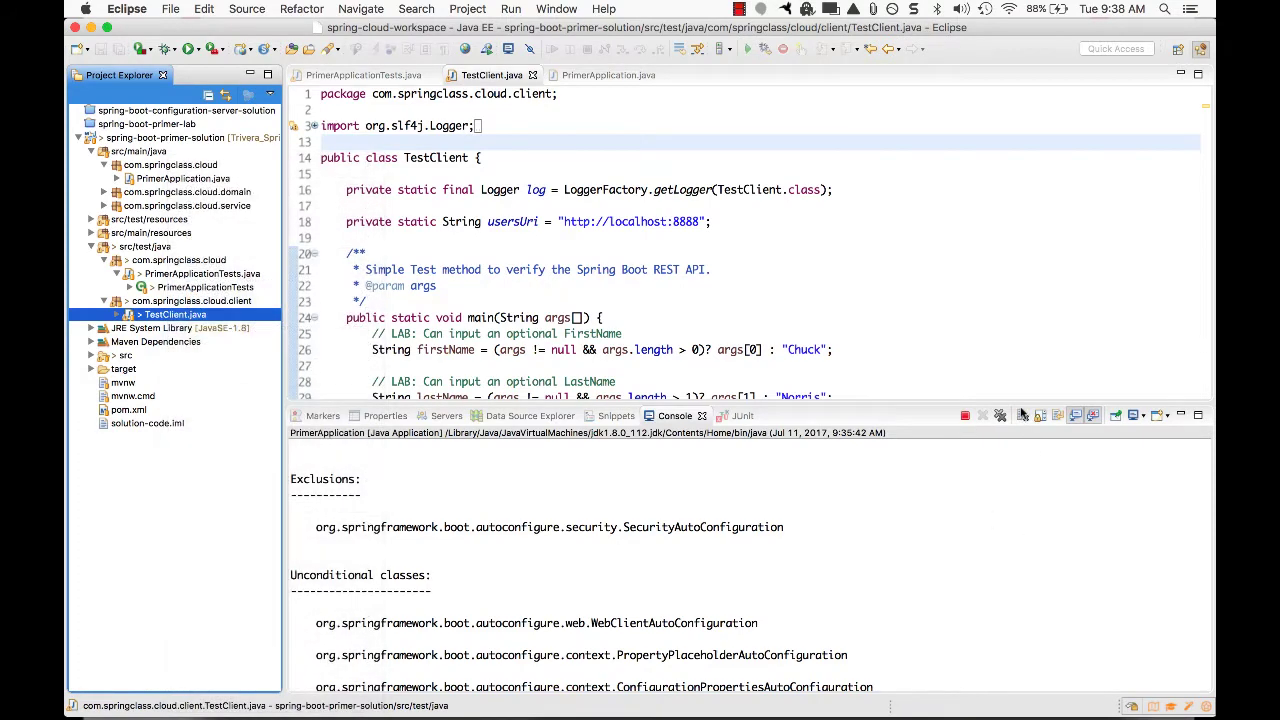
pyautogui.moveTo(1122, 443)
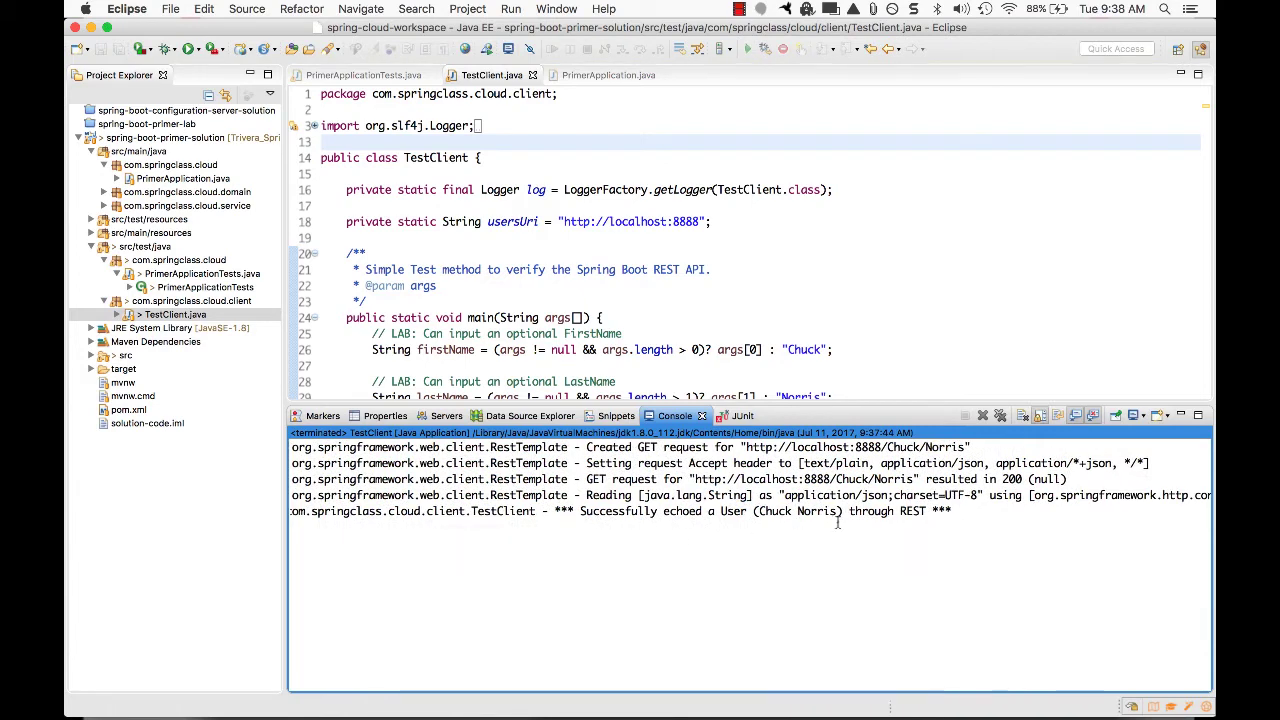
pyautogui.scroll(-3)
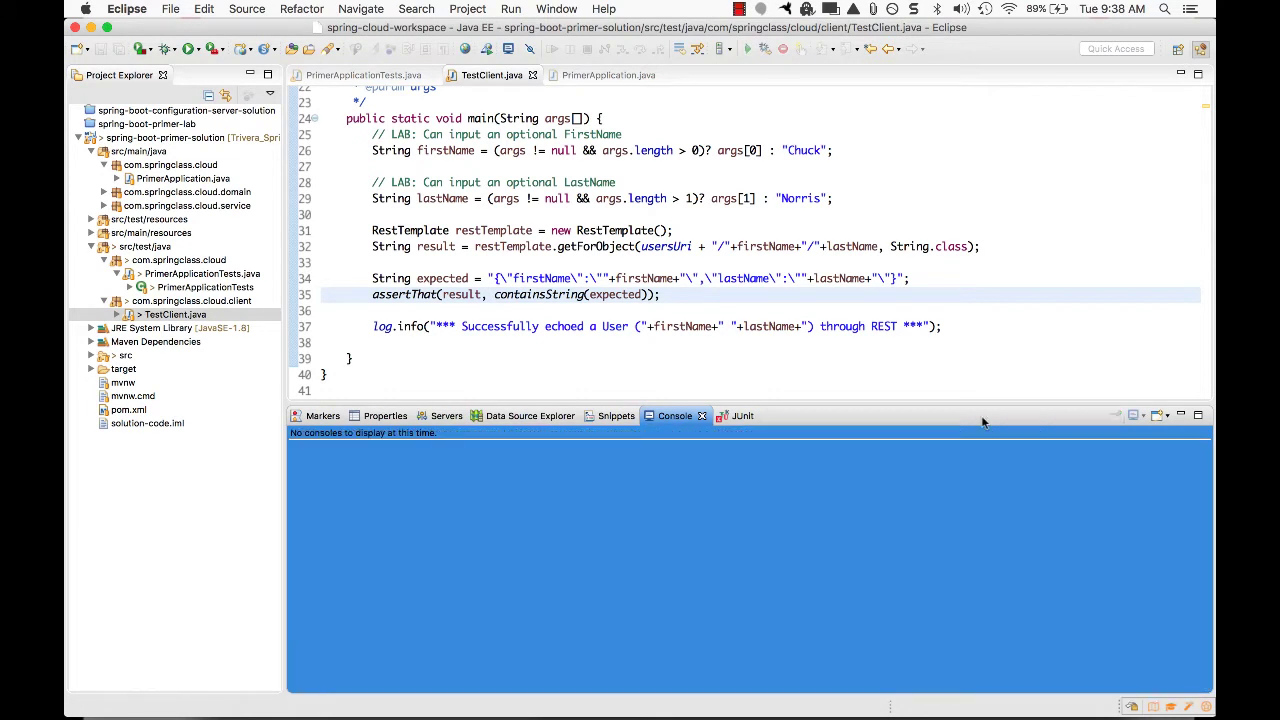
pyautogui.moveTo(912, 418)
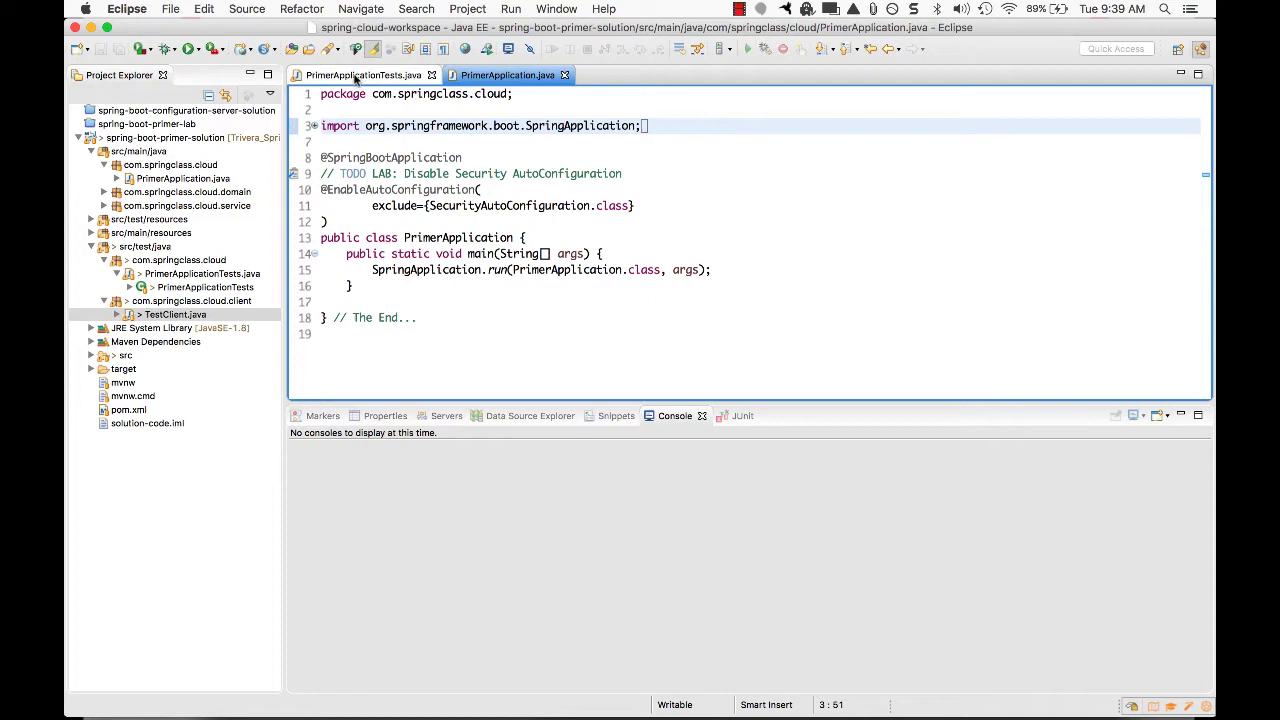
pyautogui.click(363, 75)
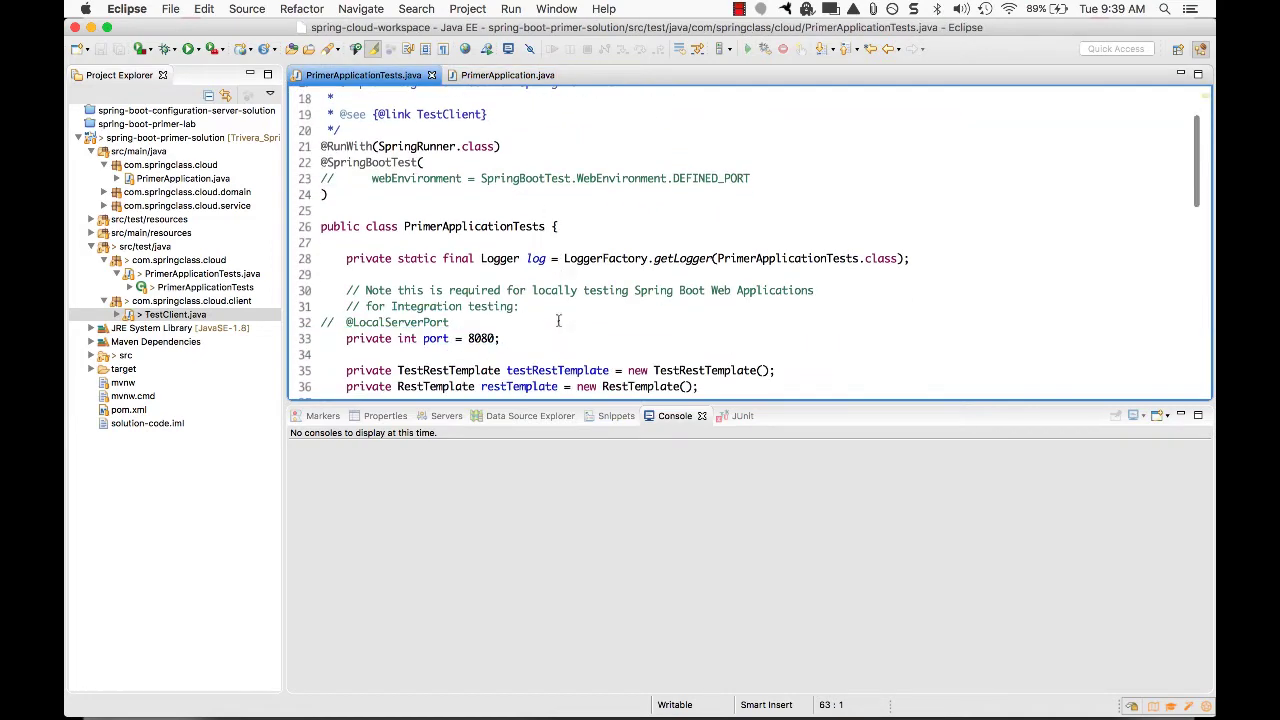
pyautogui.click(1183, 416)
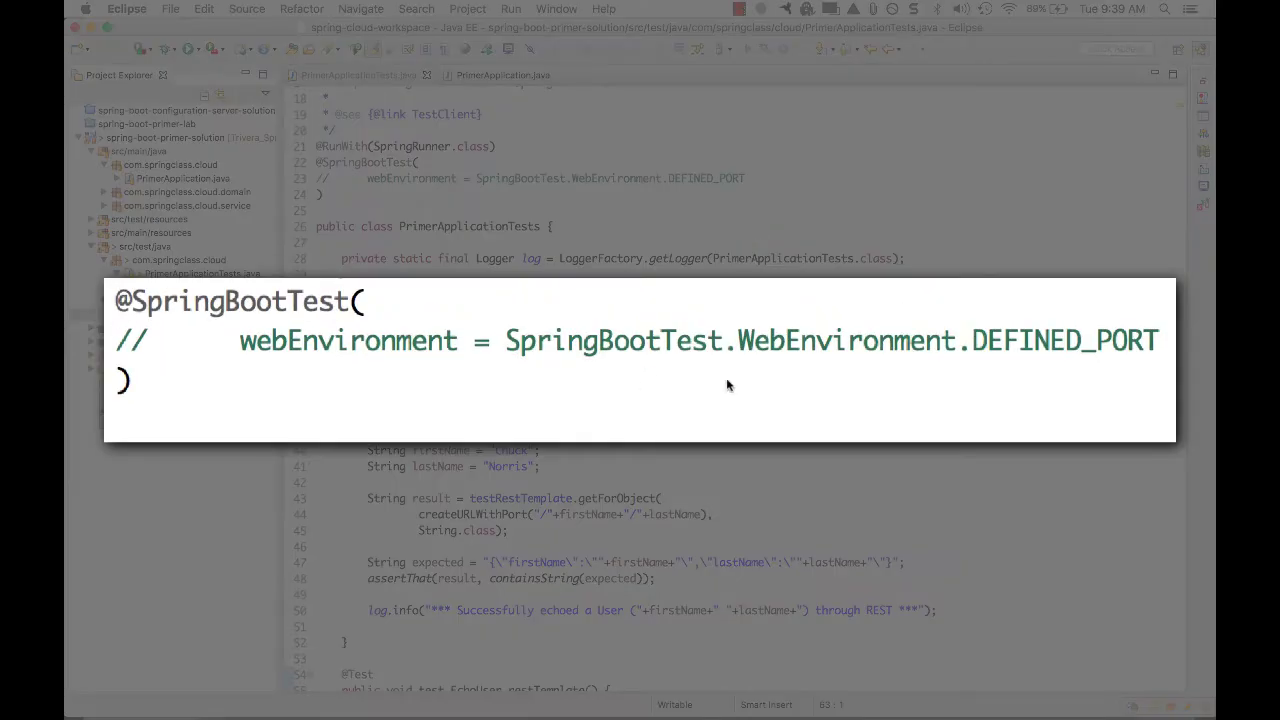
pyautogui.moveTo(975, 363)
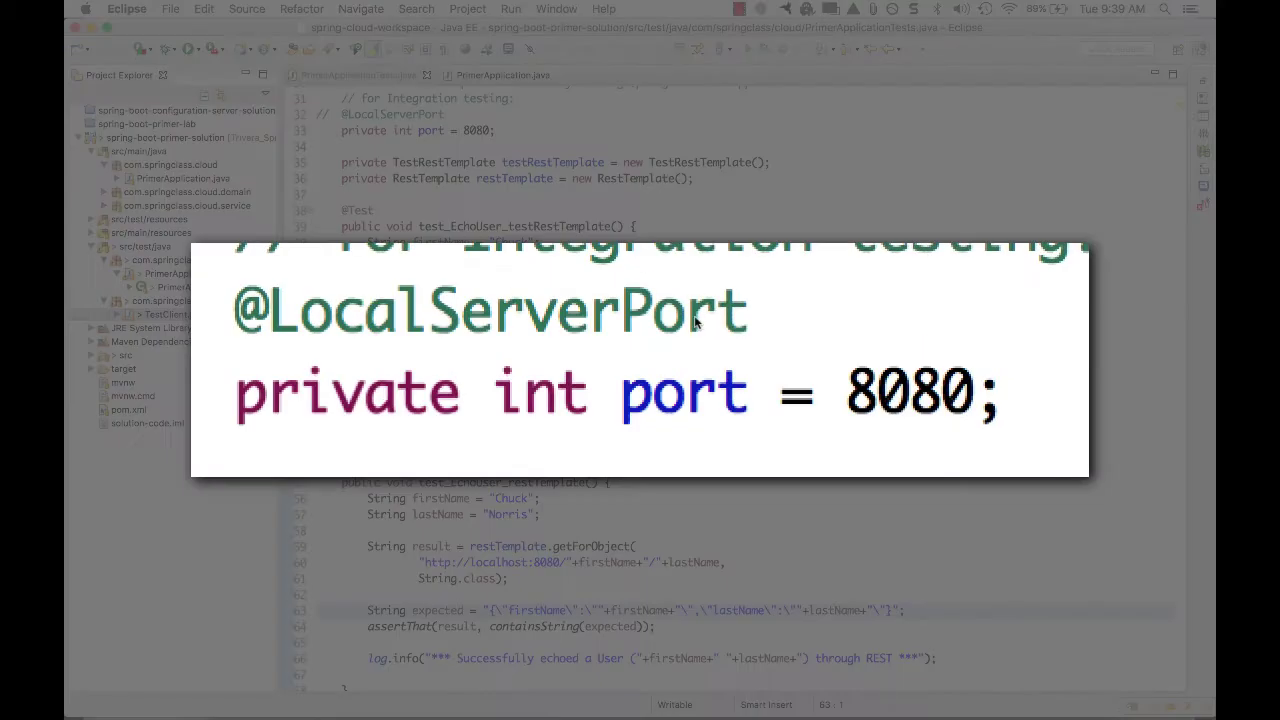
pyautogui.moveTo(945, 415)
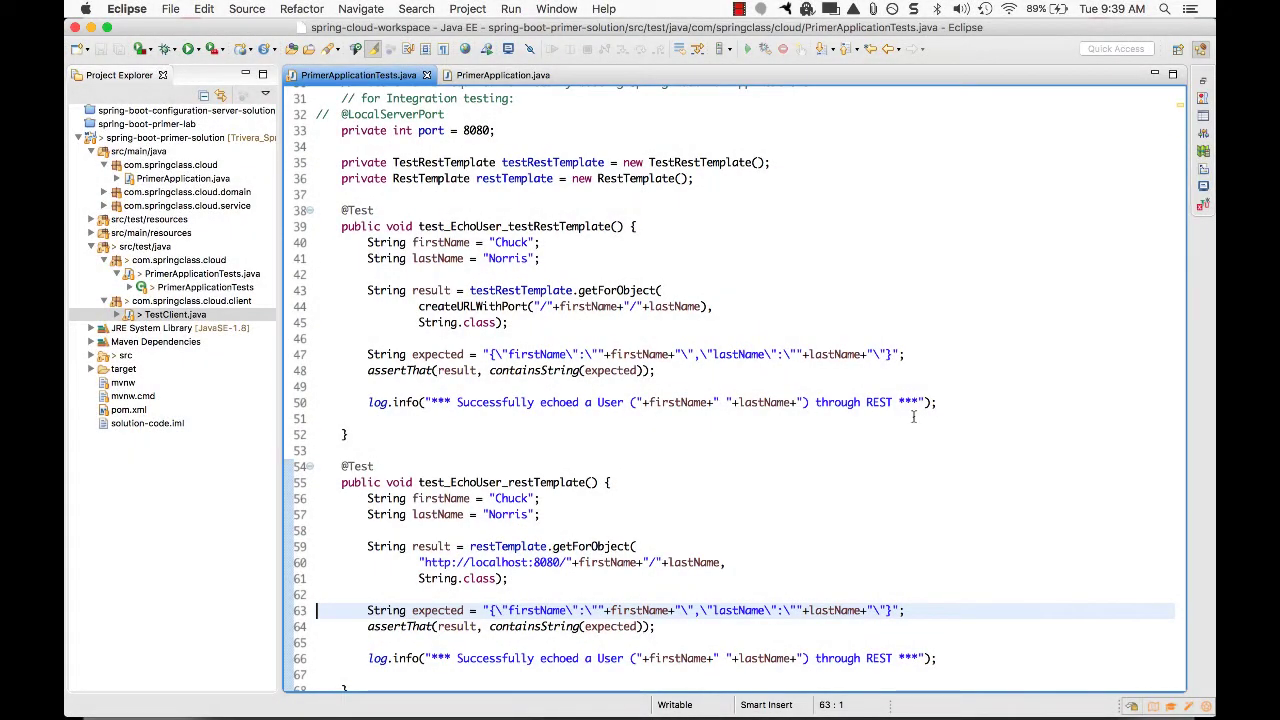
pyautogui.scroll(-3)
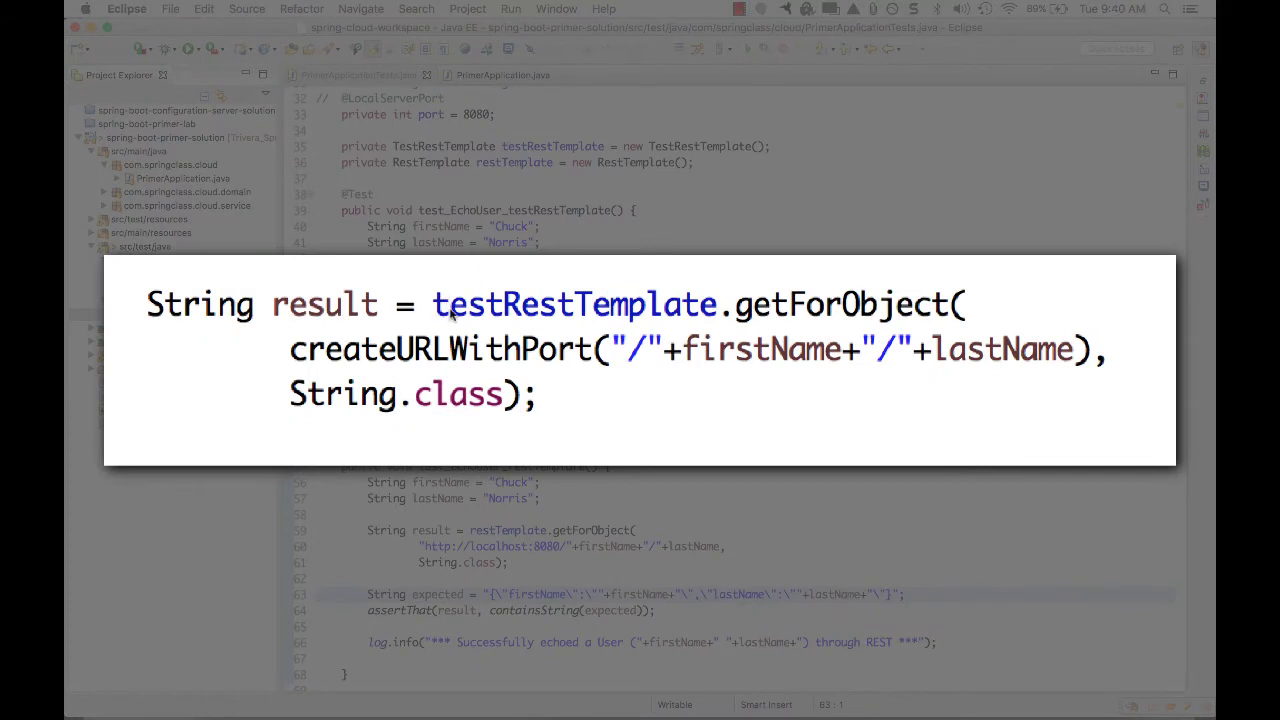
pyautogui.moveTo(650, 315)
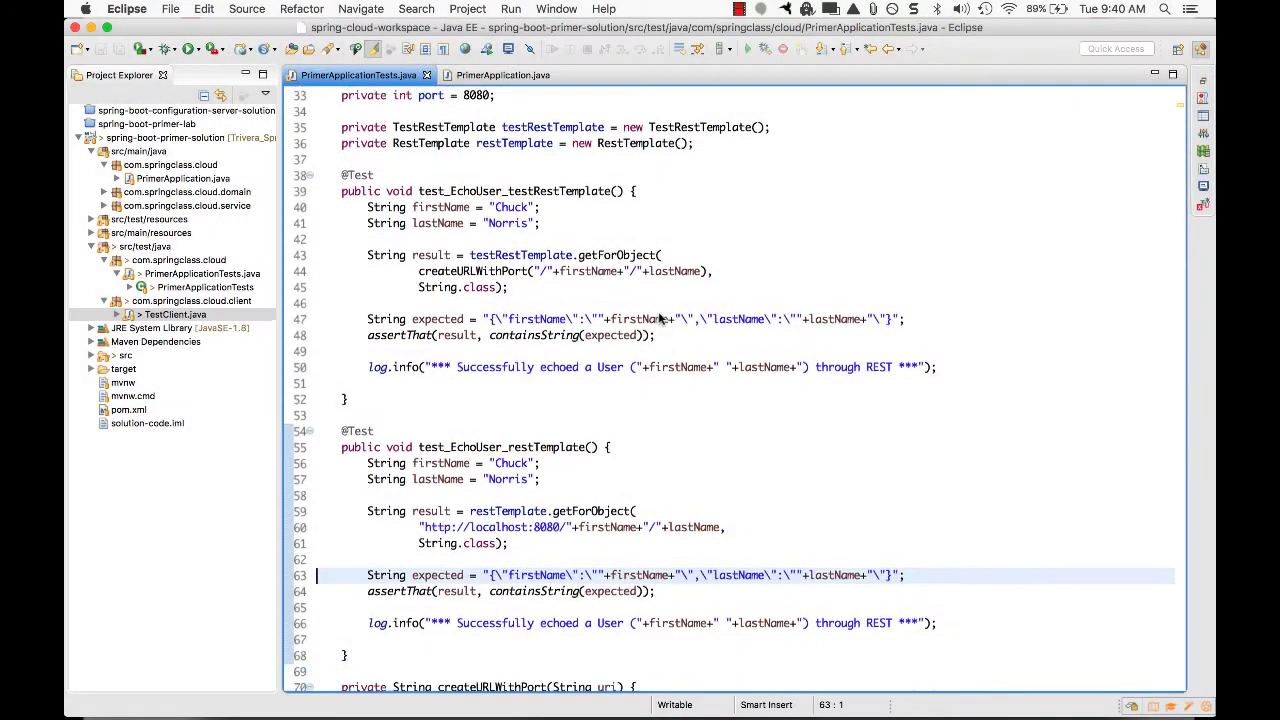
pyautogui.scroll(-3)
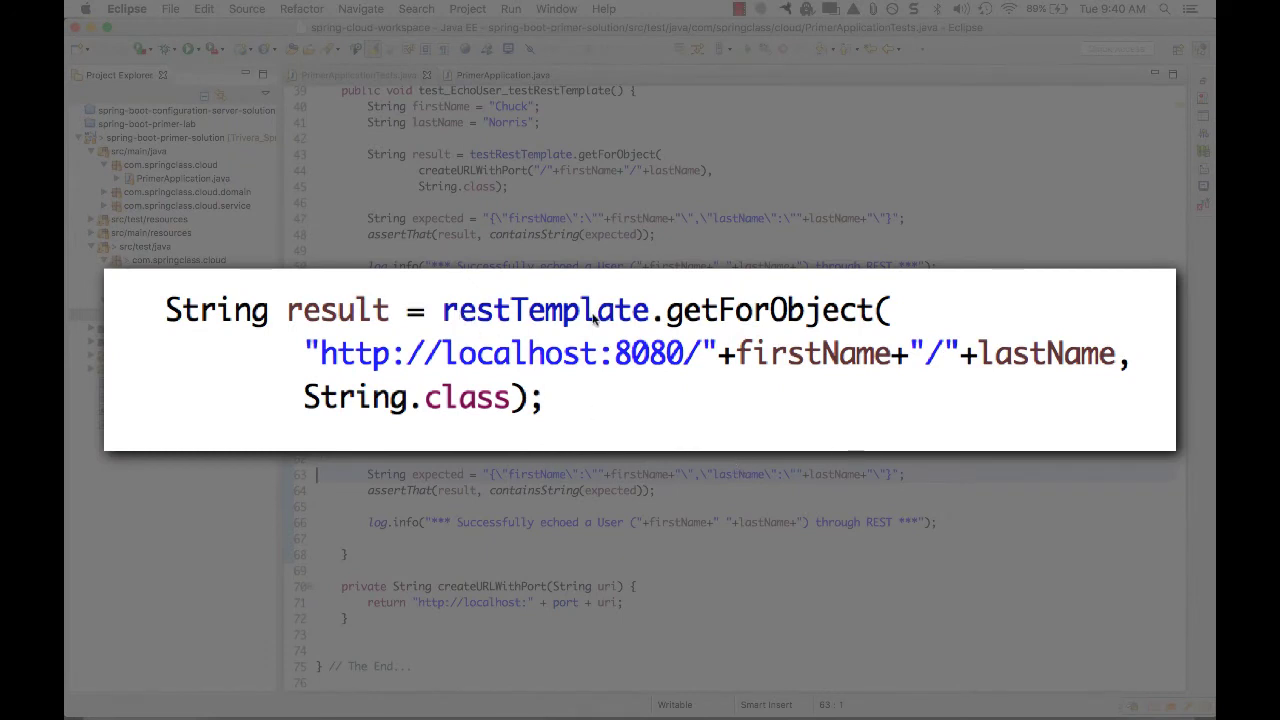
pyautogui.moveTo(437, 365)
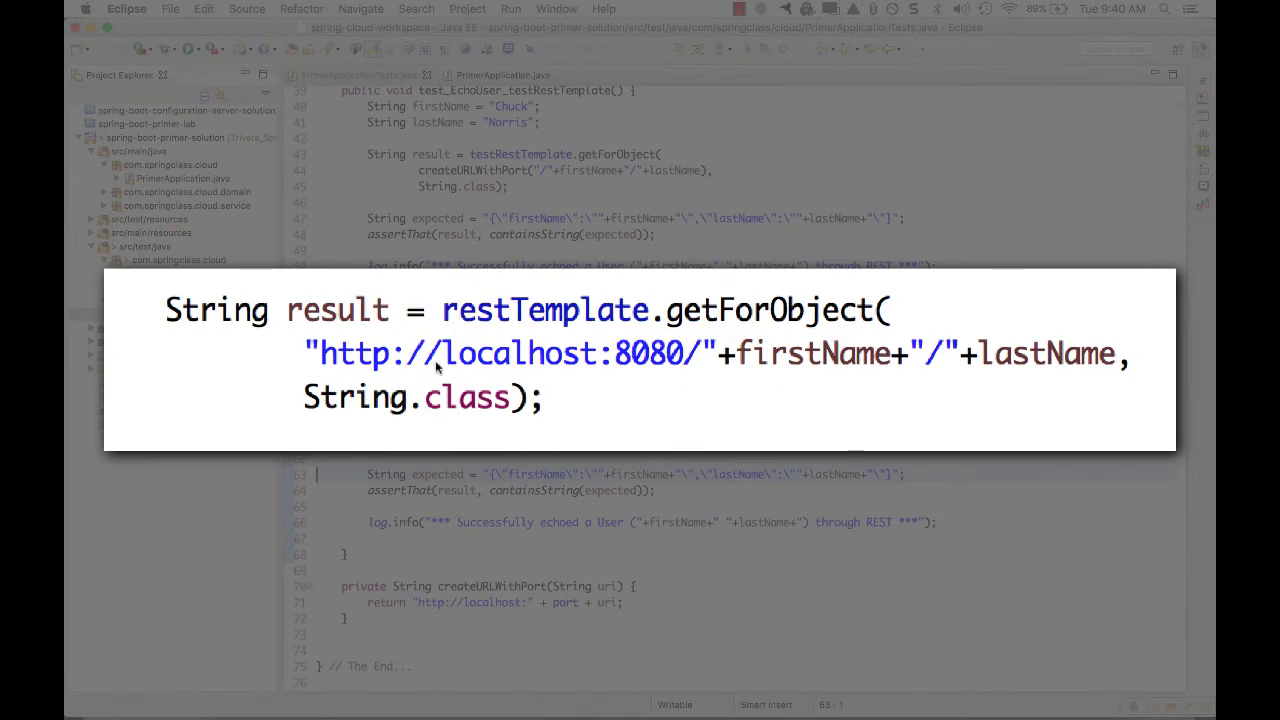
pyautogui.moveTo(683, 366)
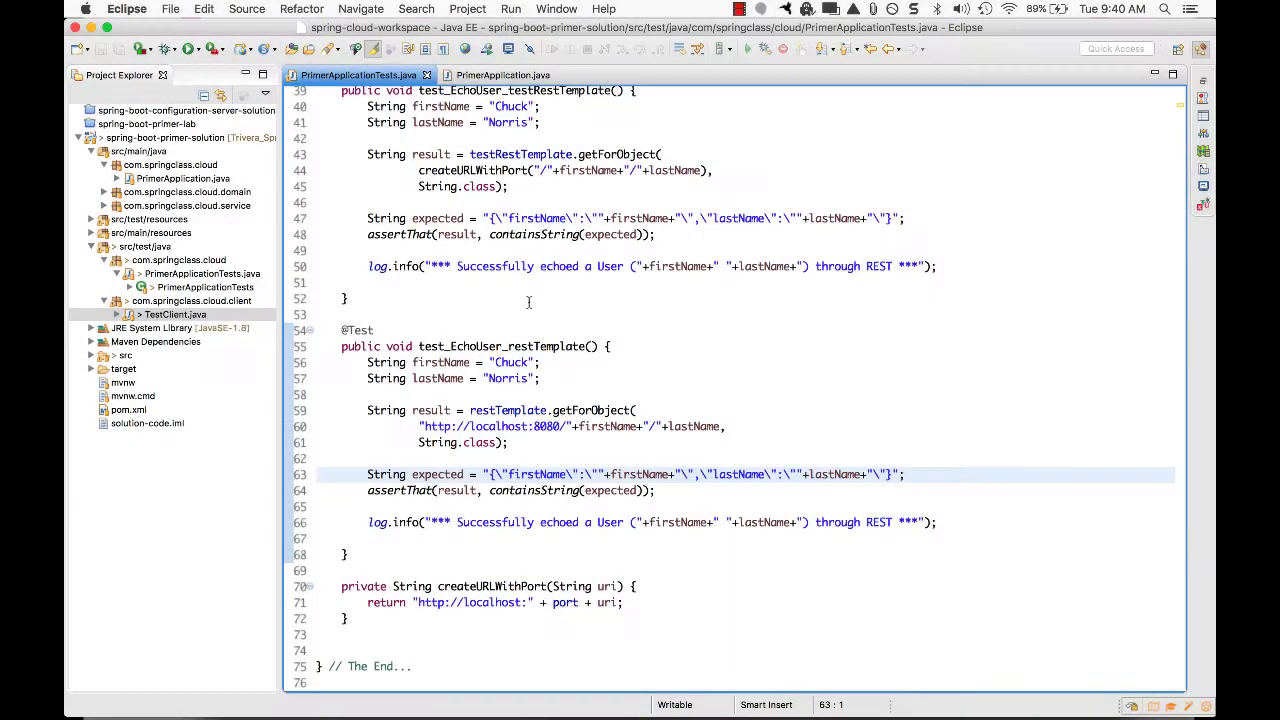
pyautogui.click(519, 310)
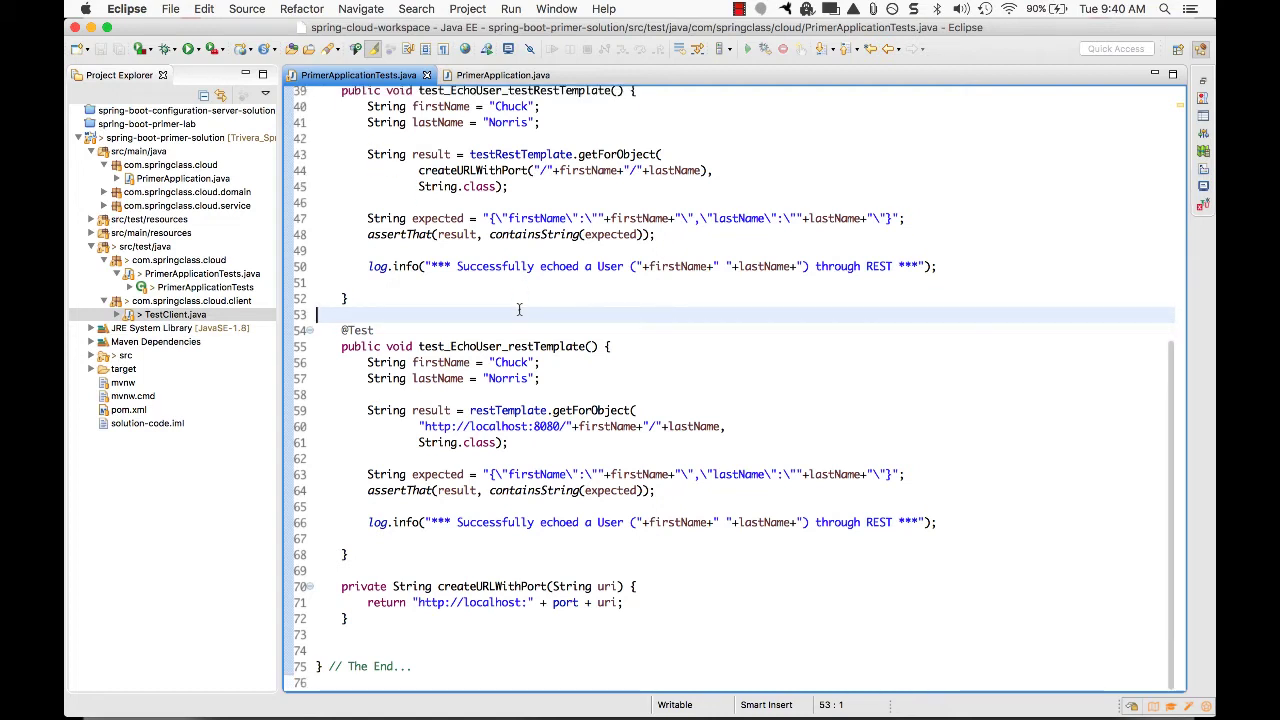
pyautogui.moveTo(560, 331)
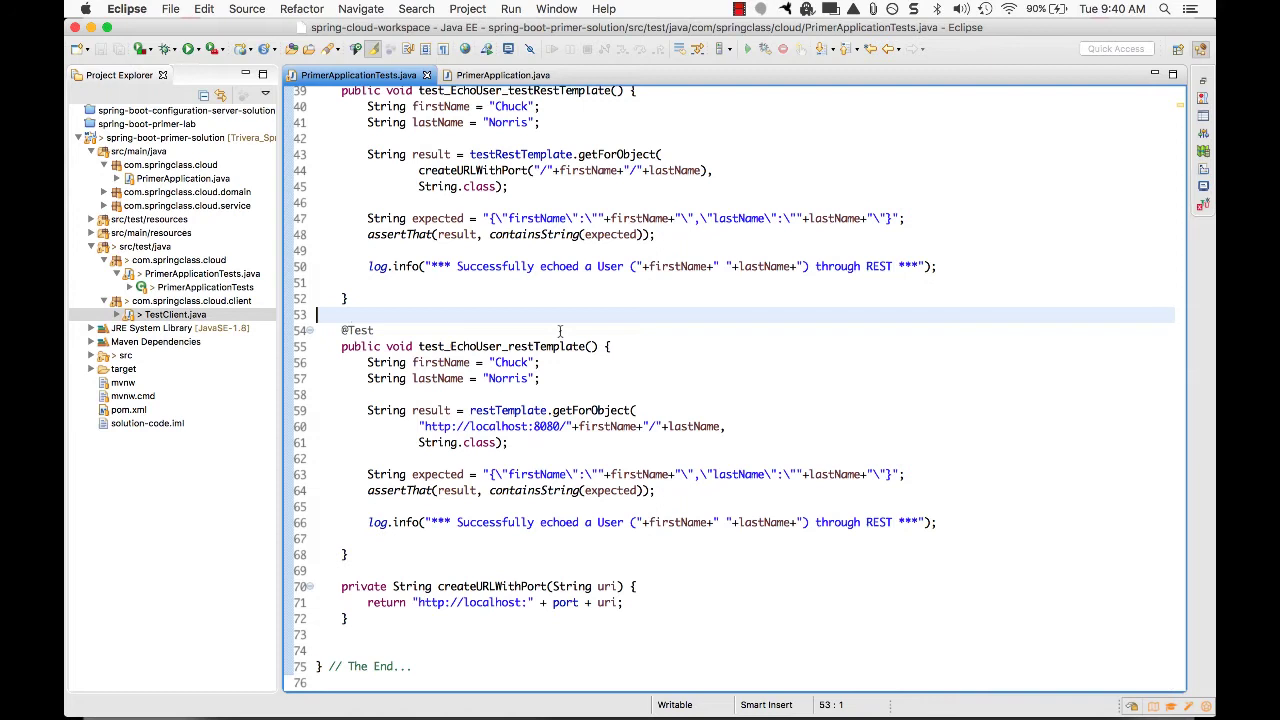
pyautogui.doubleClick(500, 346)
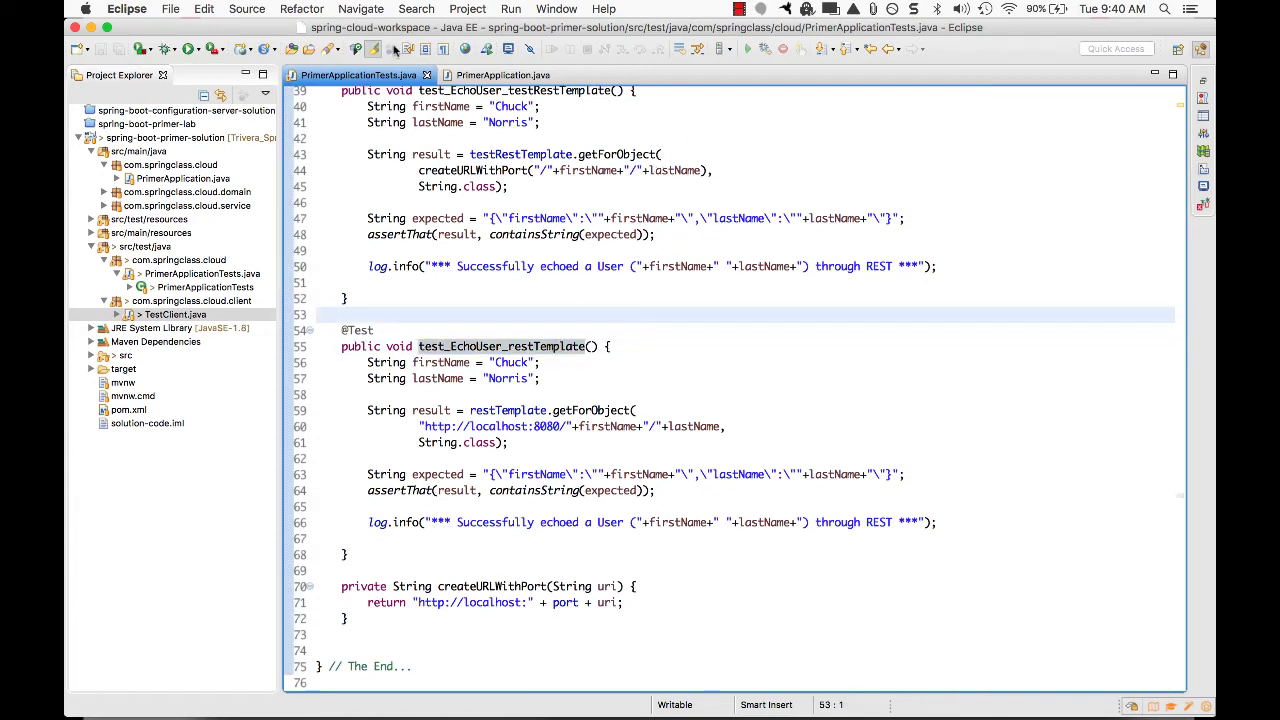
pyautogui.click(202, 273)
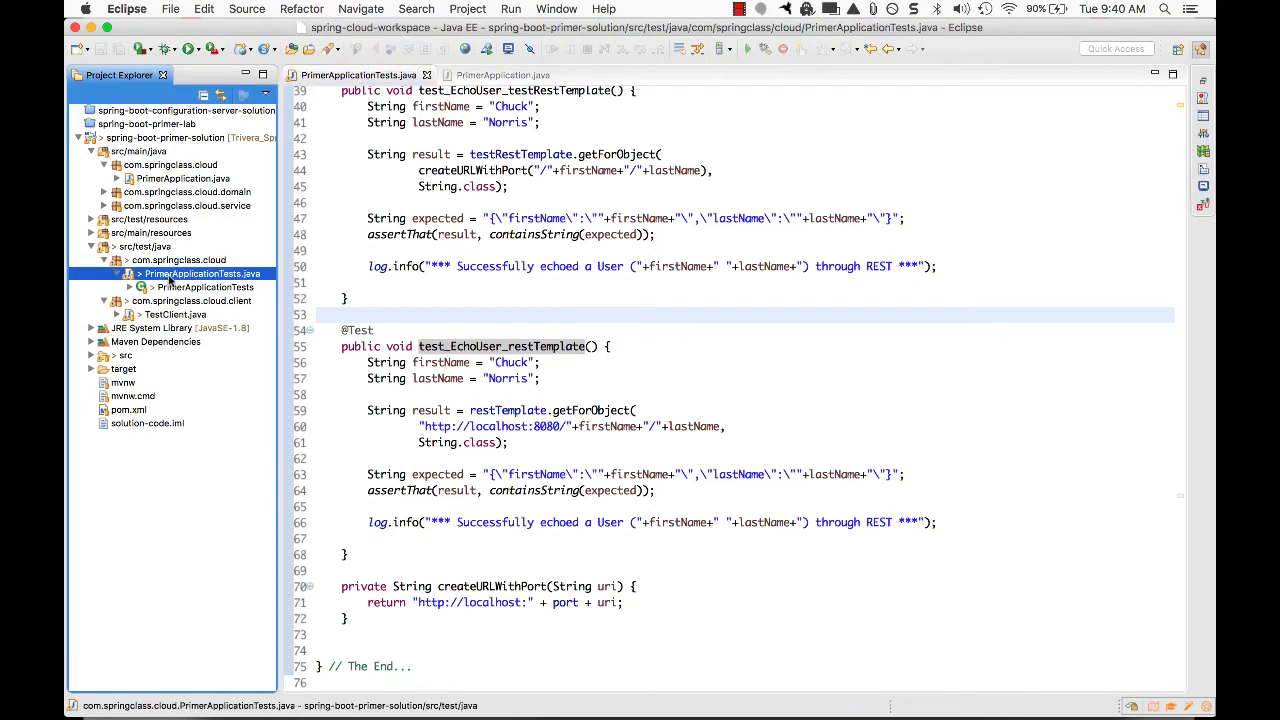
# Step: Run PrimerApplicationTests as JUnit and read both localhost:8080 I/O error traces
pyautogui.rightClick(202, 273)
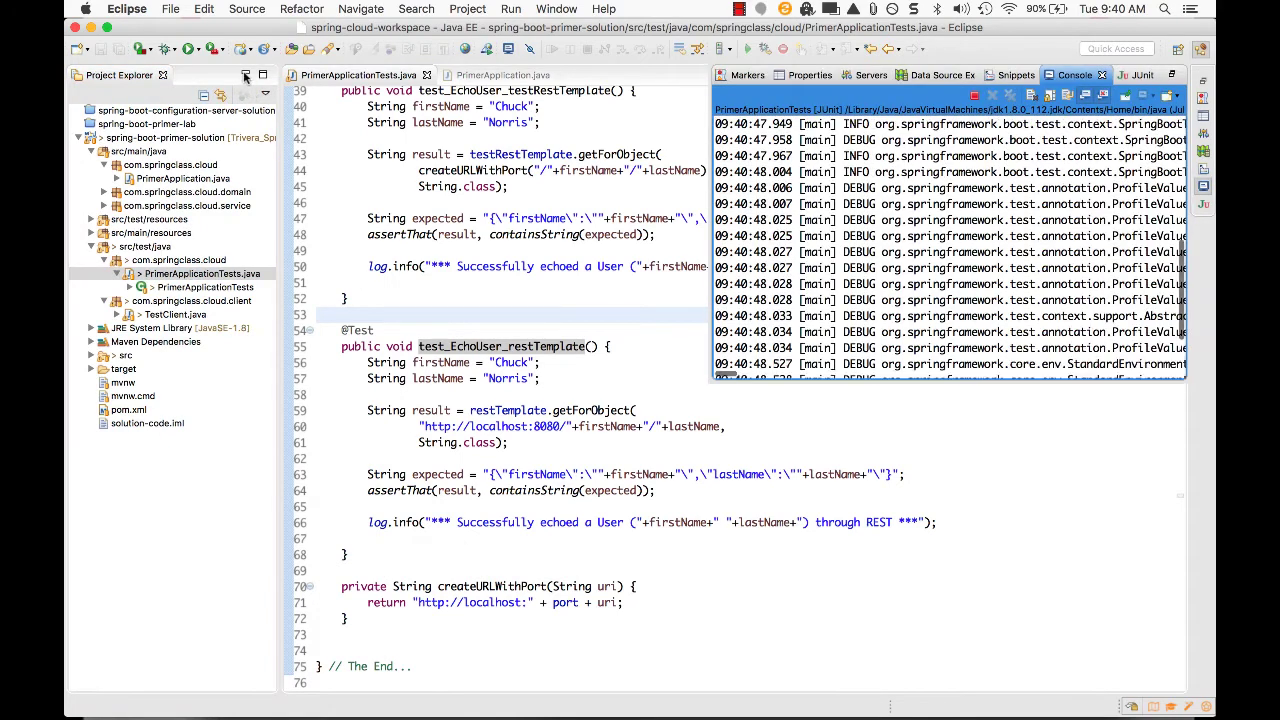
pyautogui.click(248, 76)
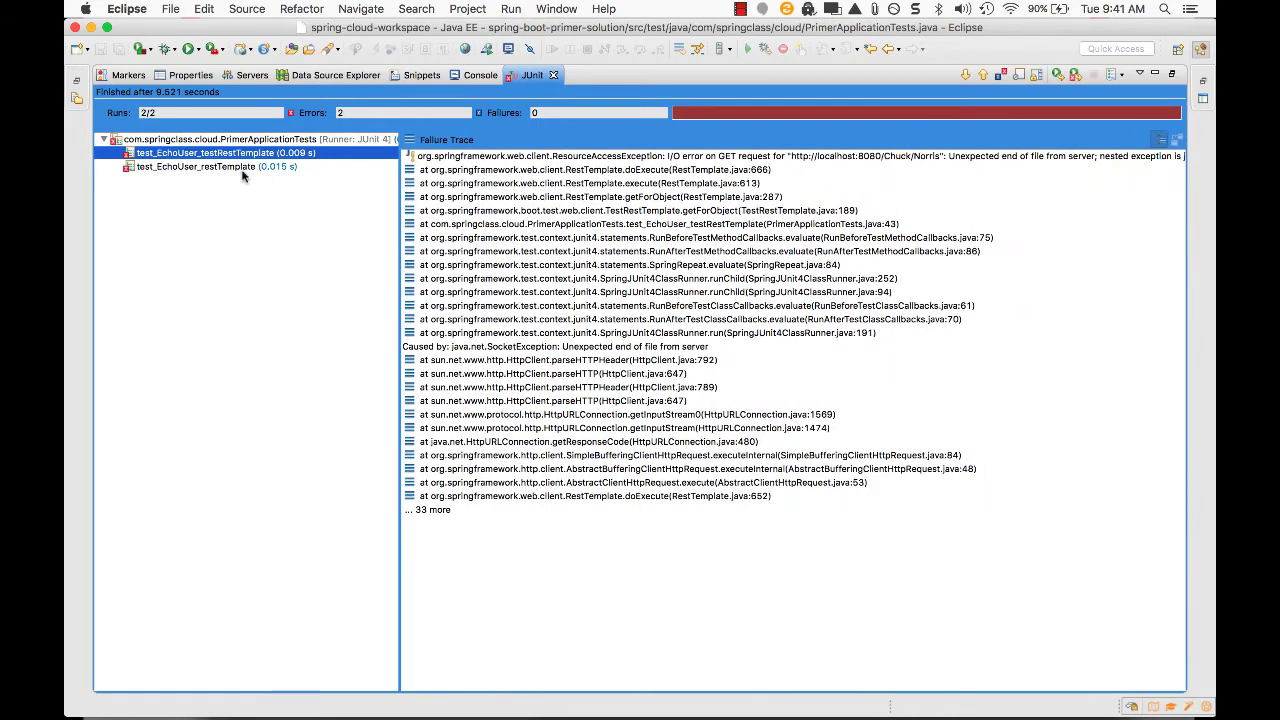
pyautogui.click(200, 166)
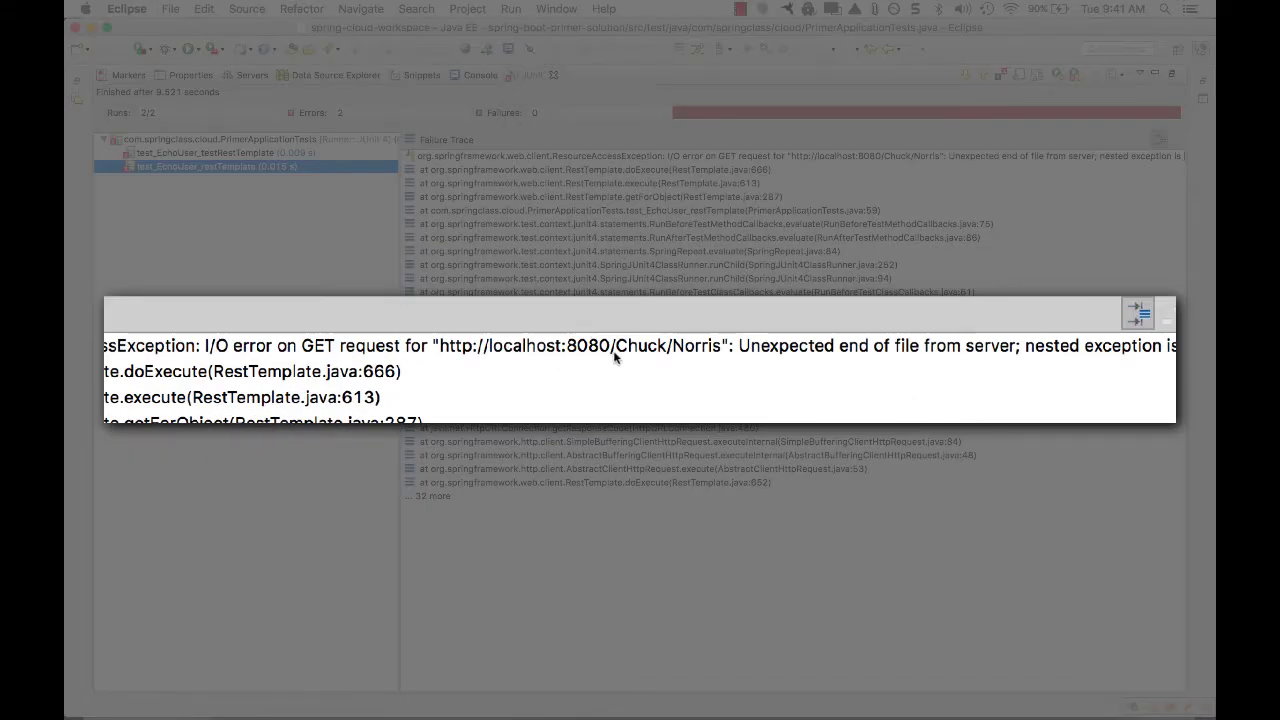
pyautogui.moveTo(938, 360)
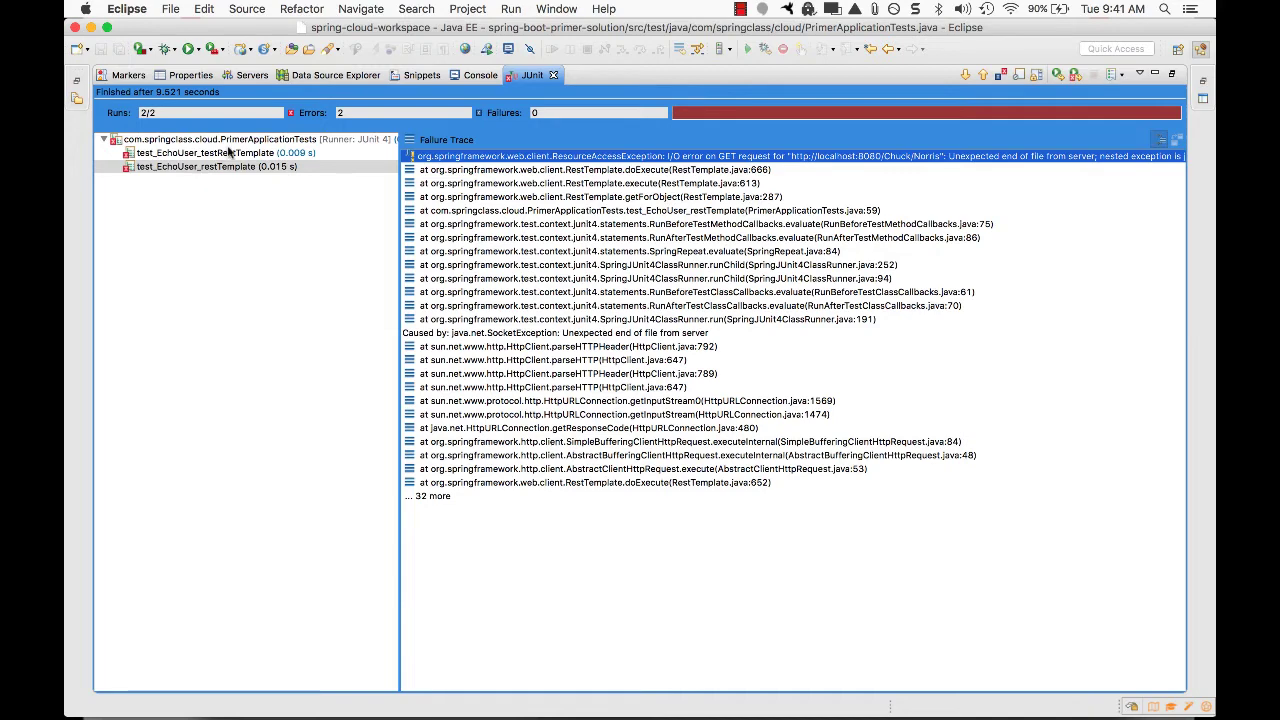
pyautogui.click(210, 152)
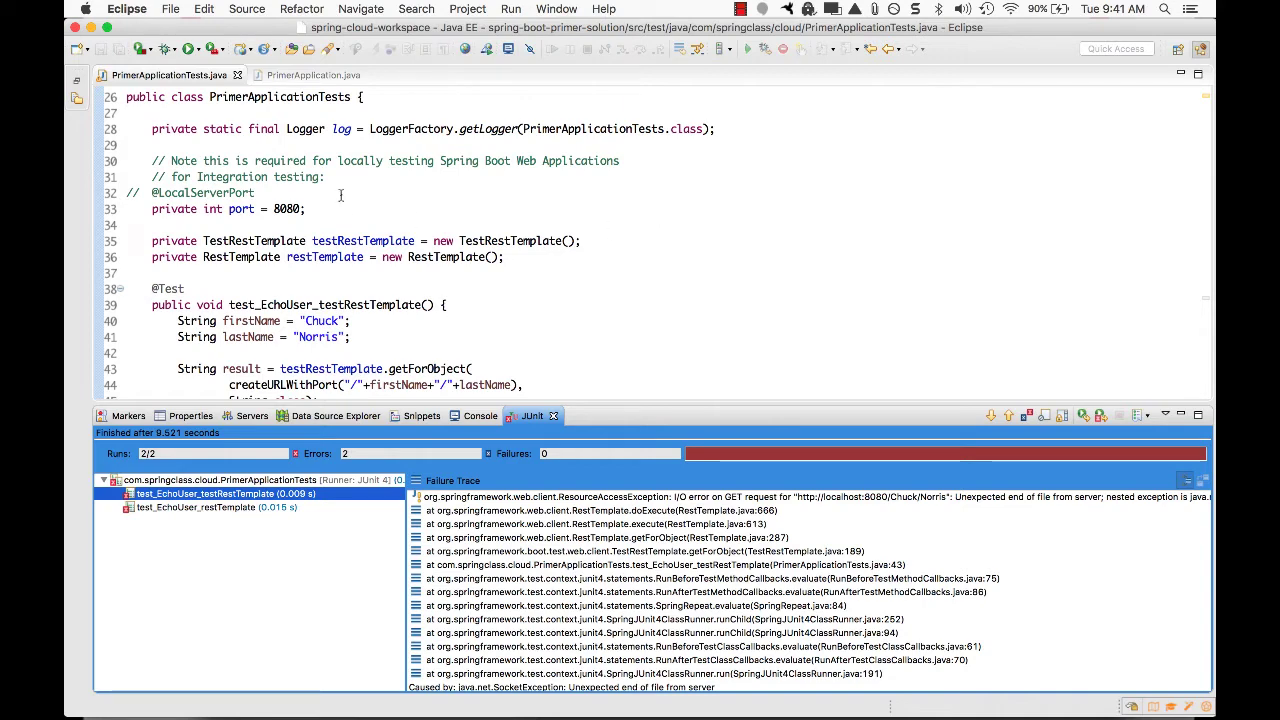
# Step: Change the hardcoded port field from 8080 to 8888 and rerun the tests
pyautogui.click(289, 209)
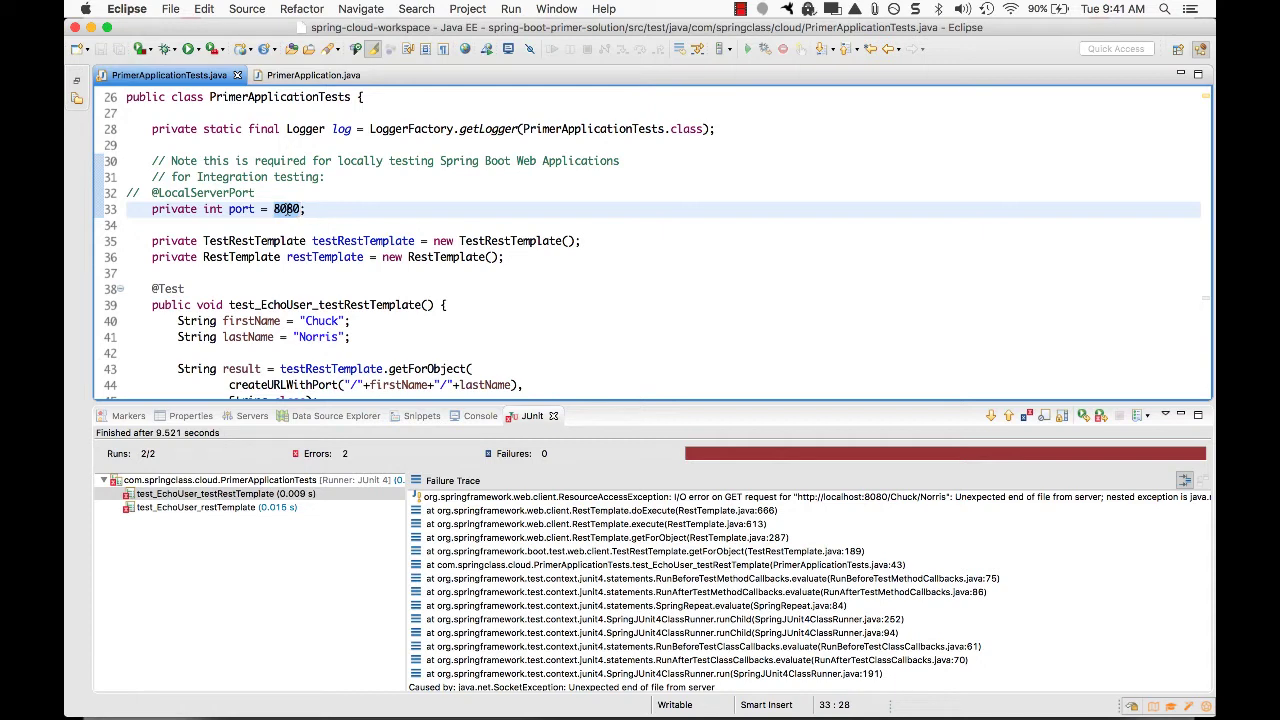
pyautogui.write('8888')
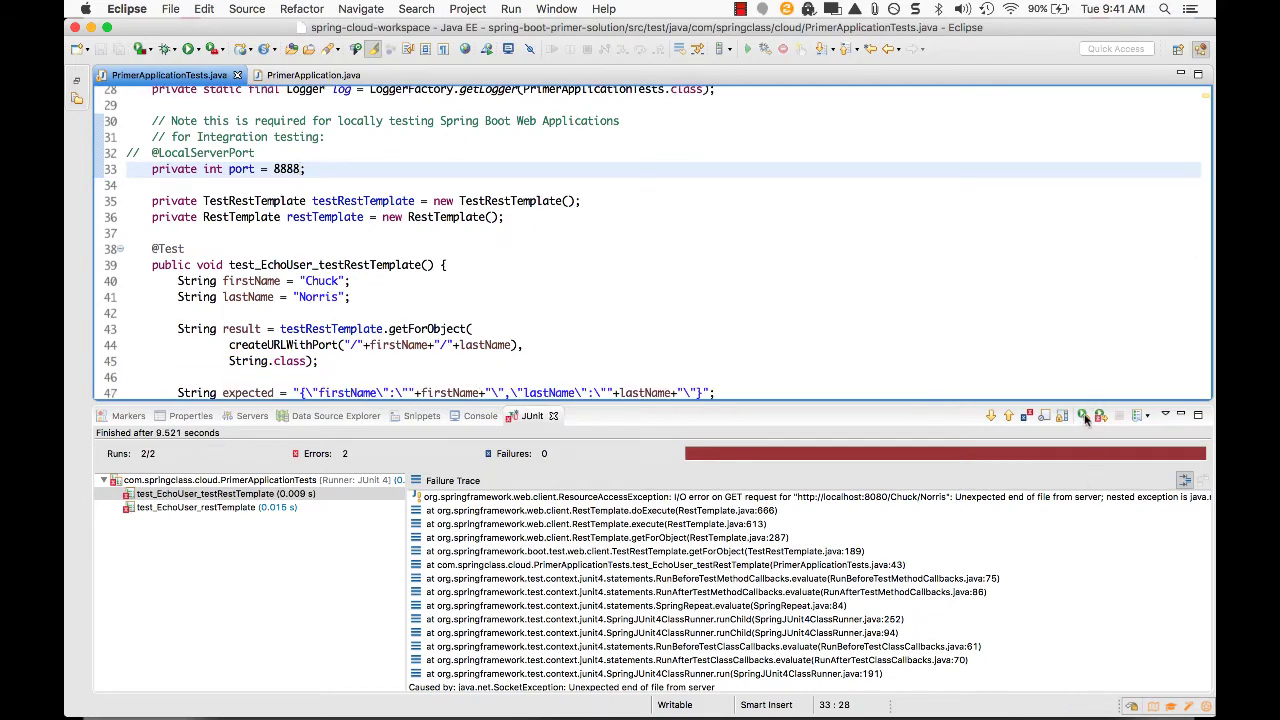
pyautogui.click(480, 415)
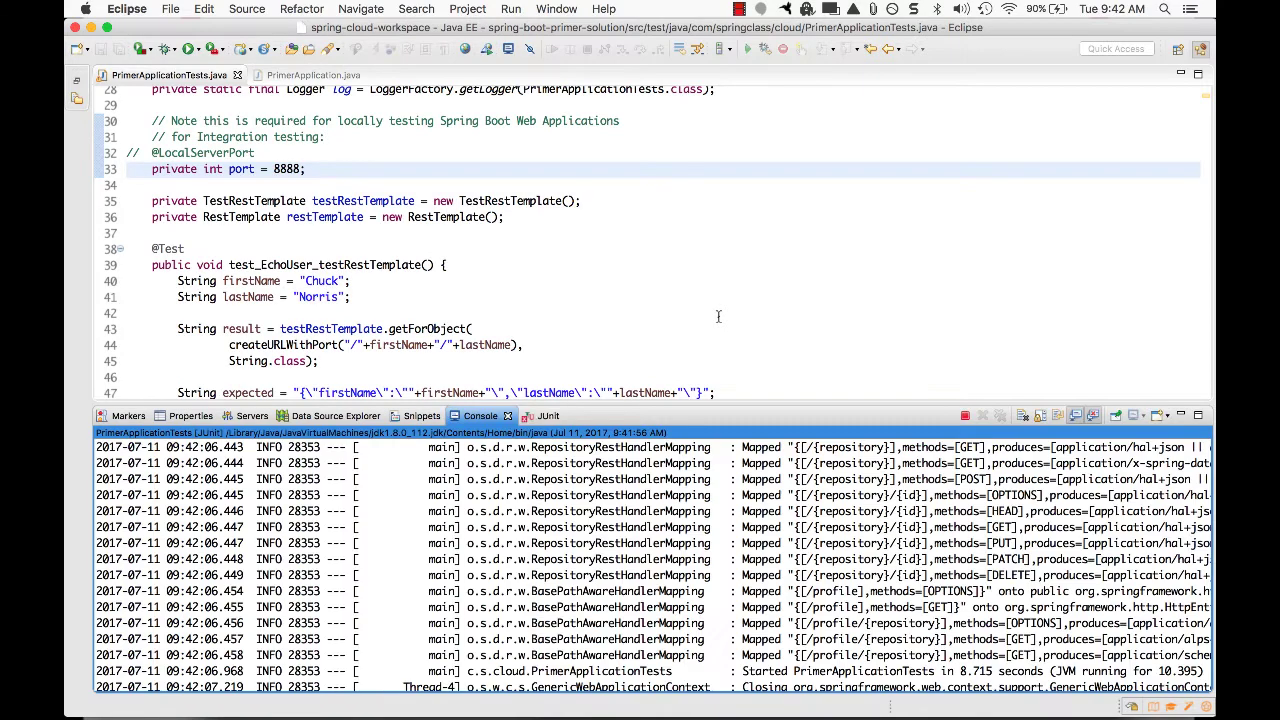
# Step: Inspect the restTemplate test's connection-refused trace at localhost:8888
pyautogui.click(532, 416)
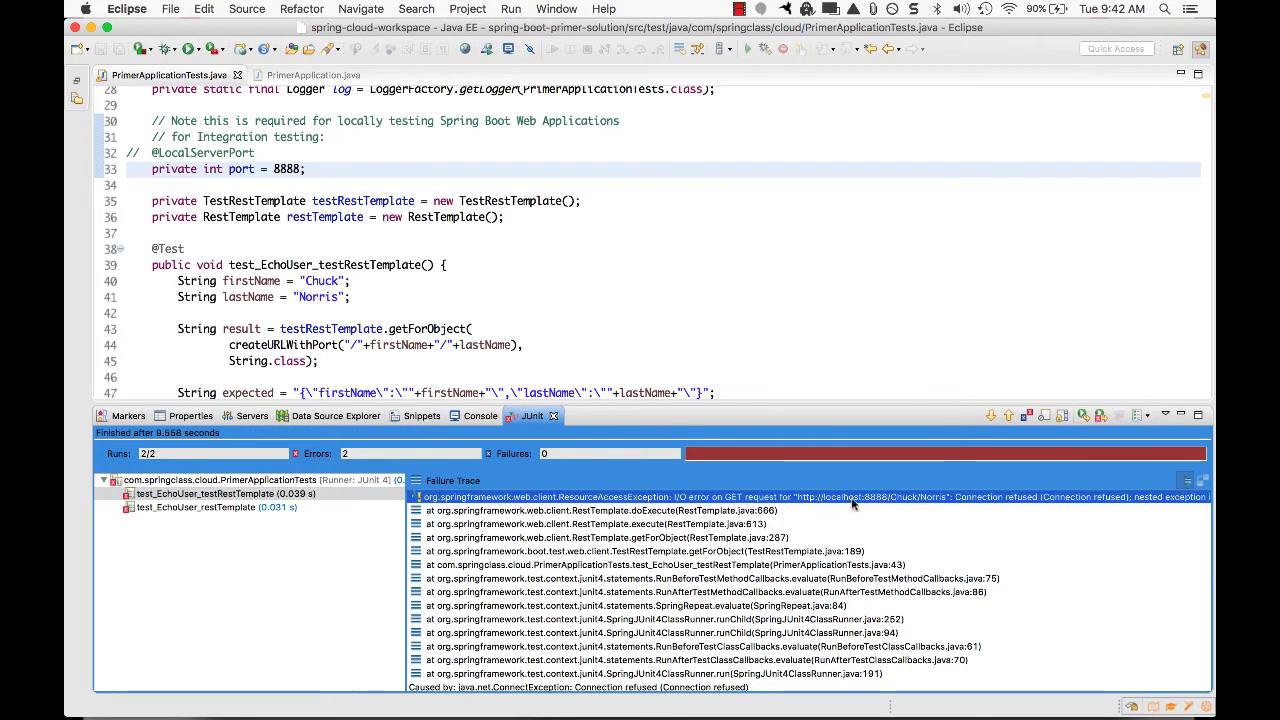
pyautogui.click(200, 507)
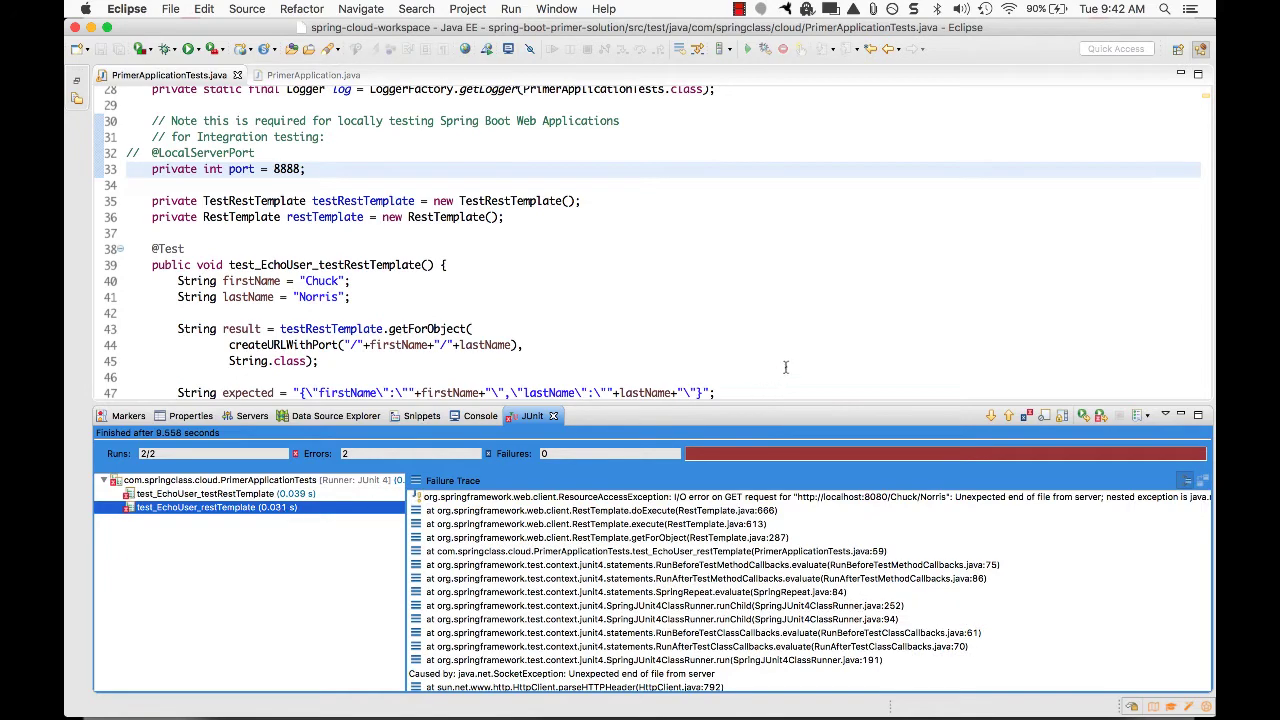
pyautogui.scroll(-3)
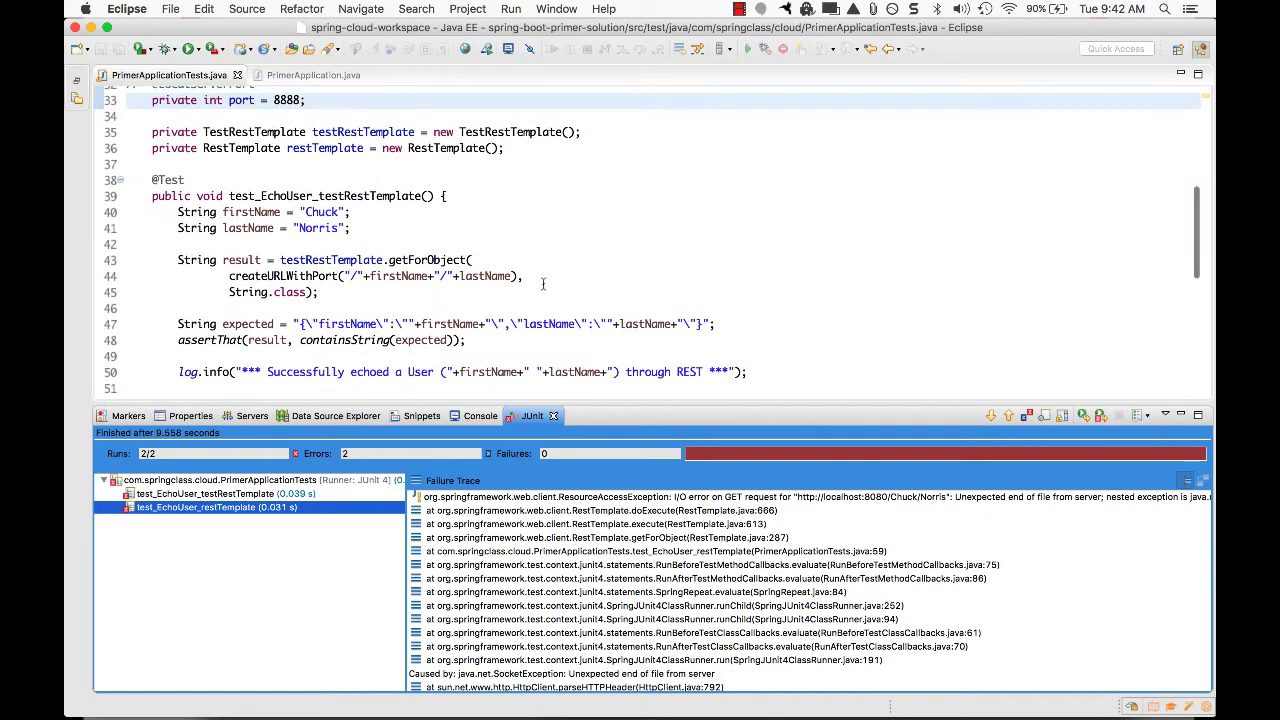
pyautogui.scroll(-3)
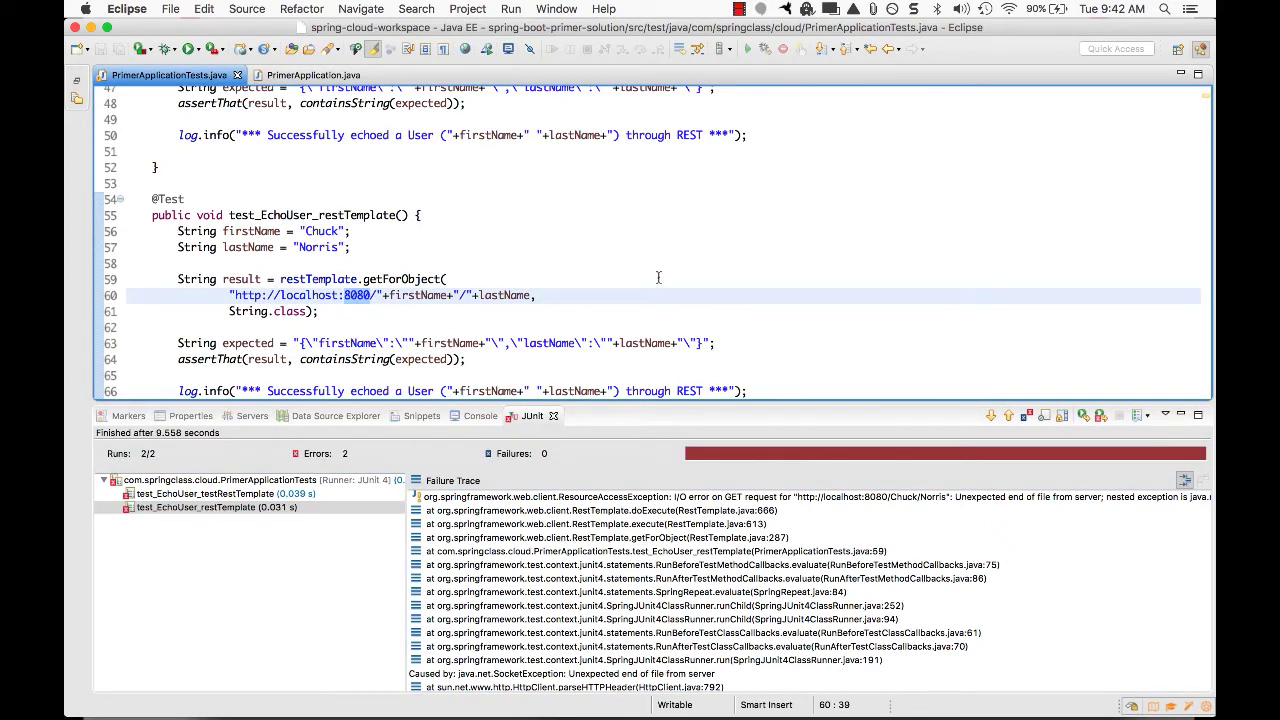
pyautogui.moveTo(183, 185)
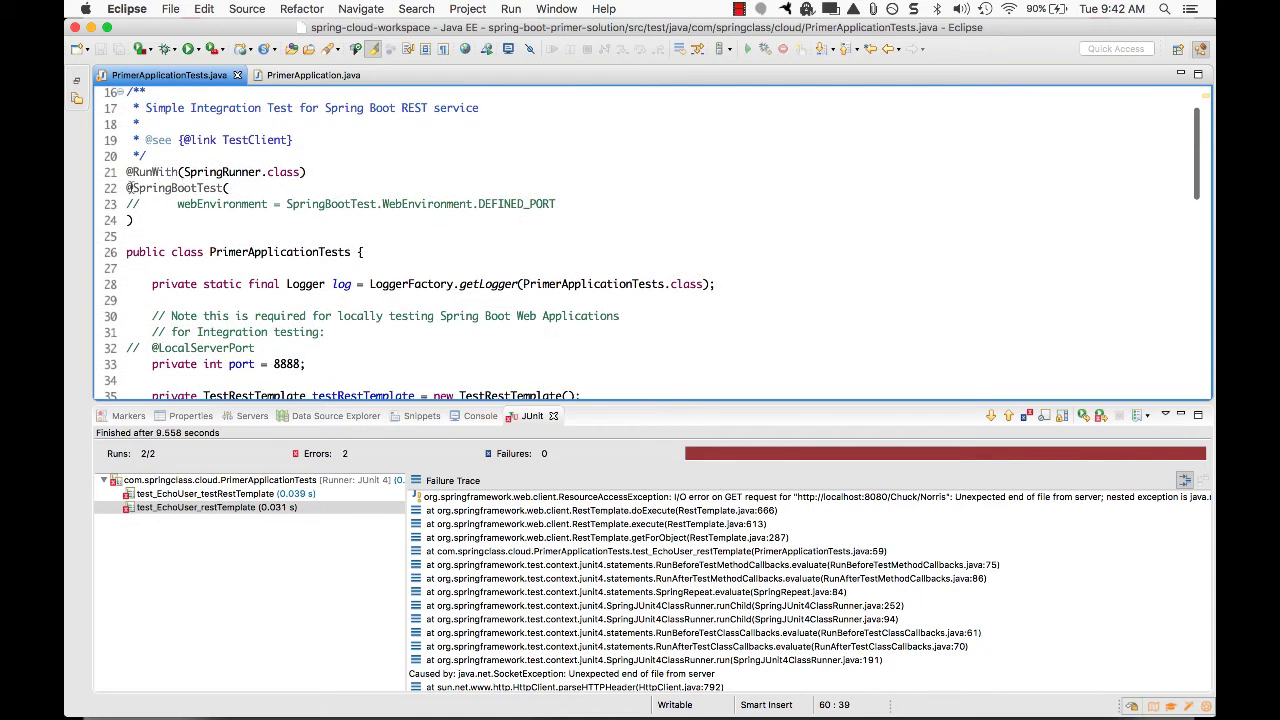
# Step: Enable webEnvironment DEFINED_PORT, rerun, and inspect the passing and failing test results
pyautogui.click(258, 188)
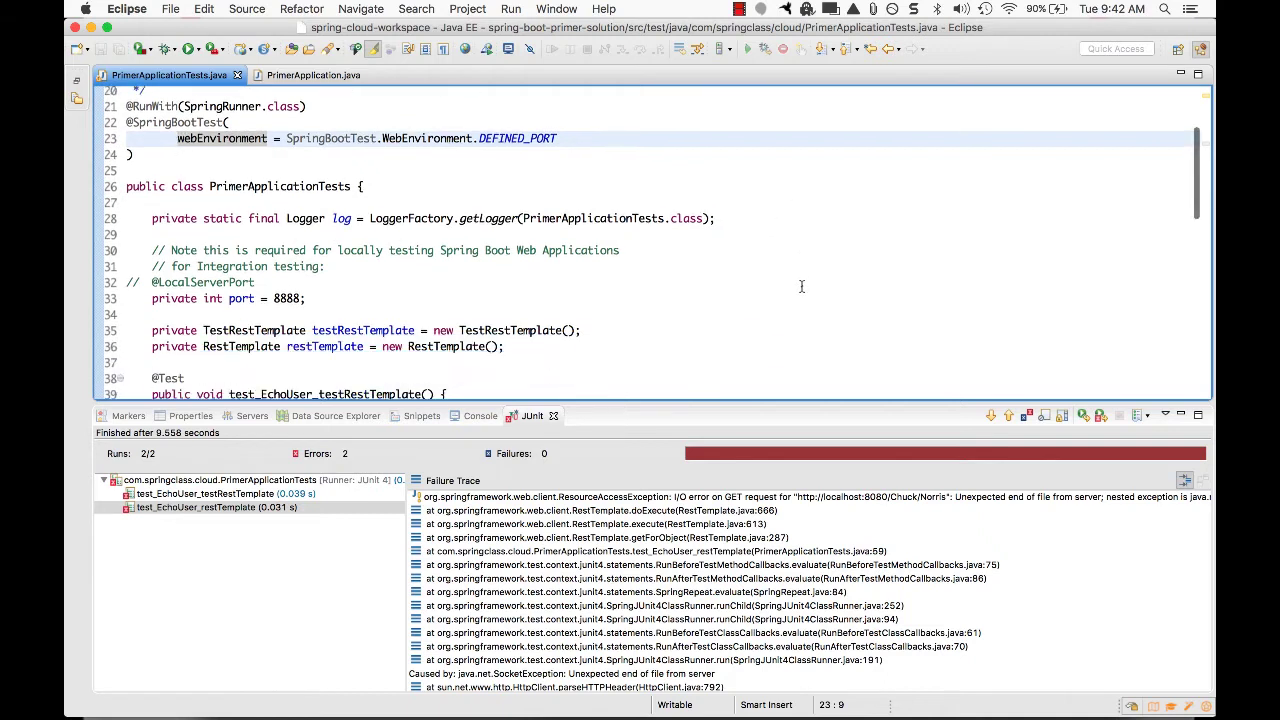
pyautogui.moveTo(1093, 363)
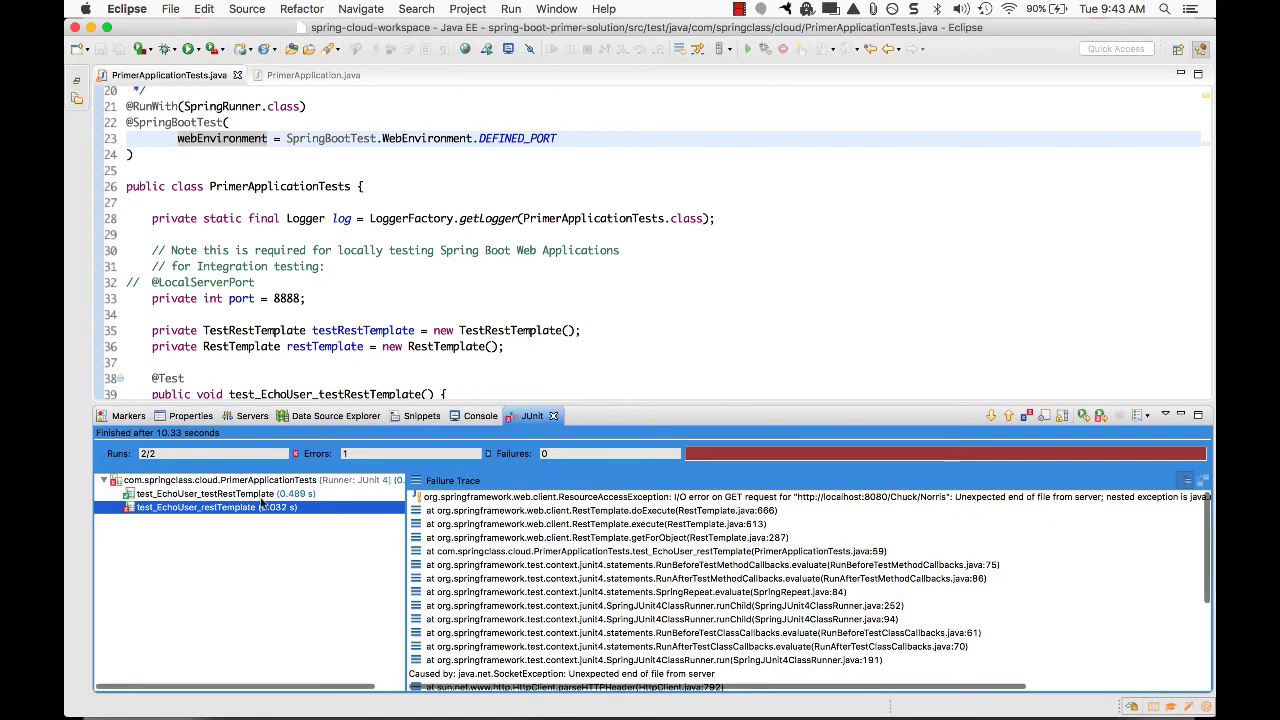
pyautogui.click(220, 493)
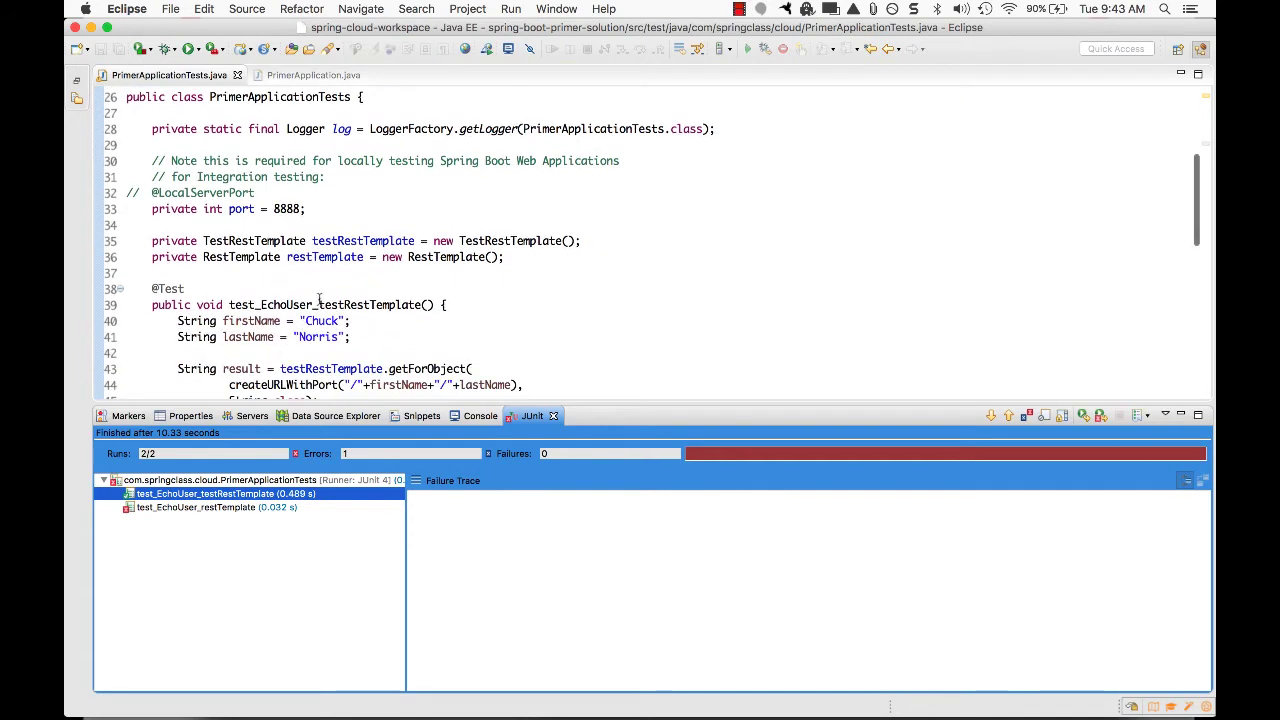
pyautogui.click(216, 508)
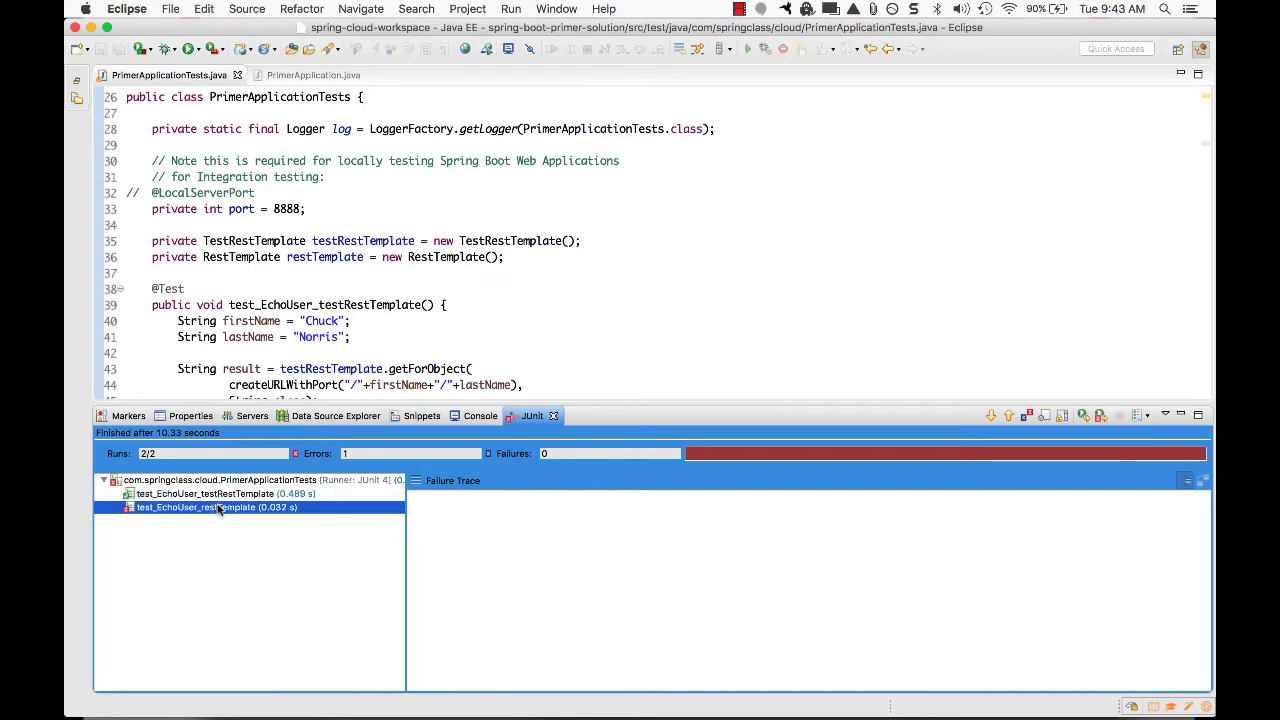
pyautogui.click(210, 508)
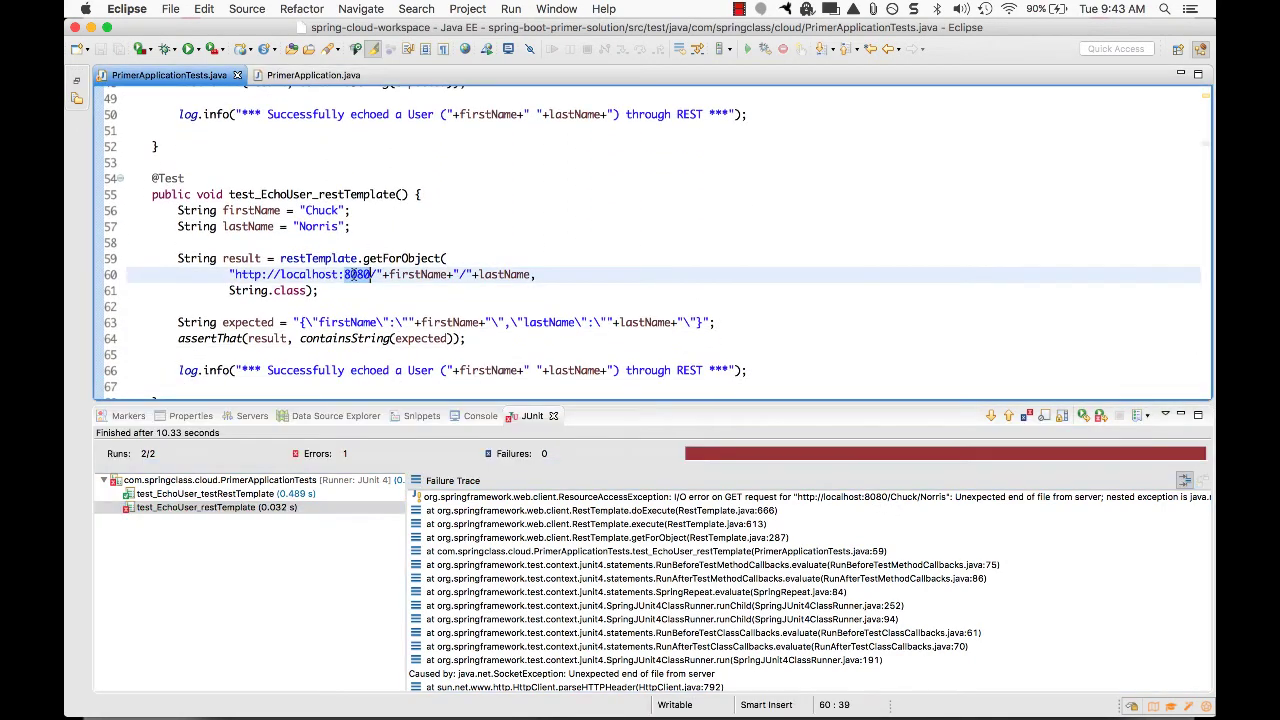
# Step: Change the restTemplate URL port to 8888, rerun, and expand results showing both passing
pyautogui.write('8888')
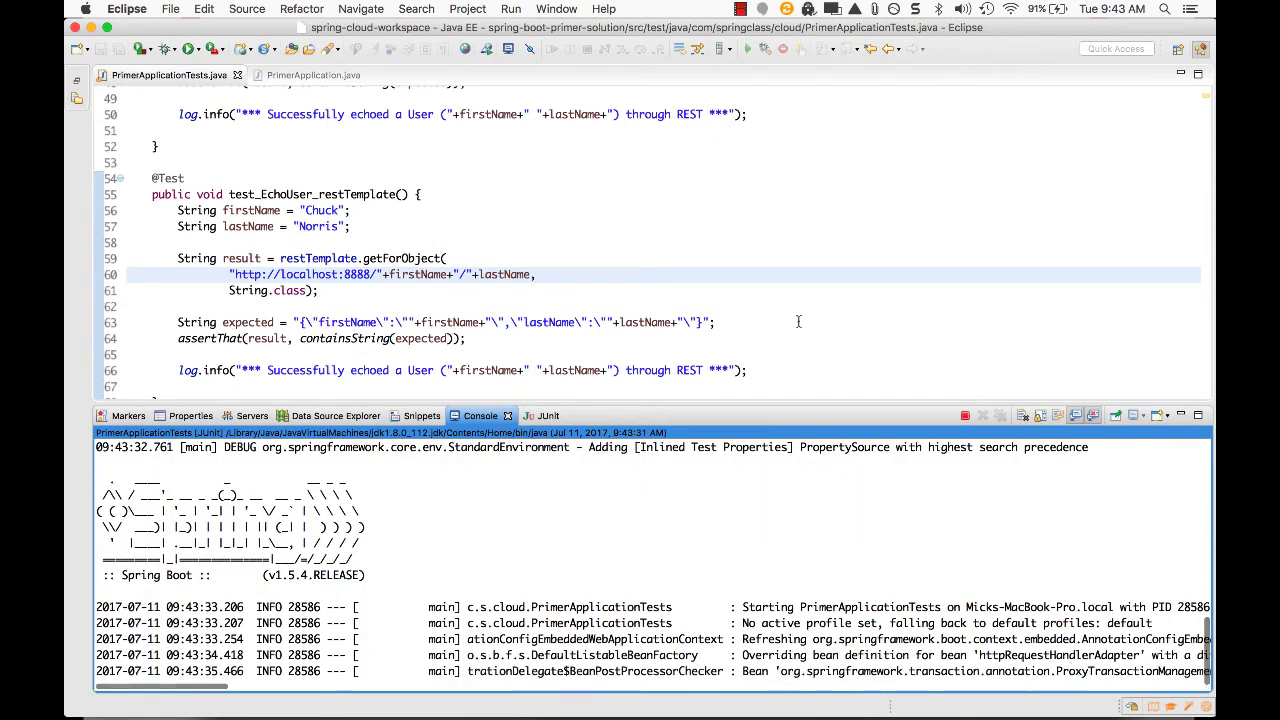
pyautogui.scroll(-3)
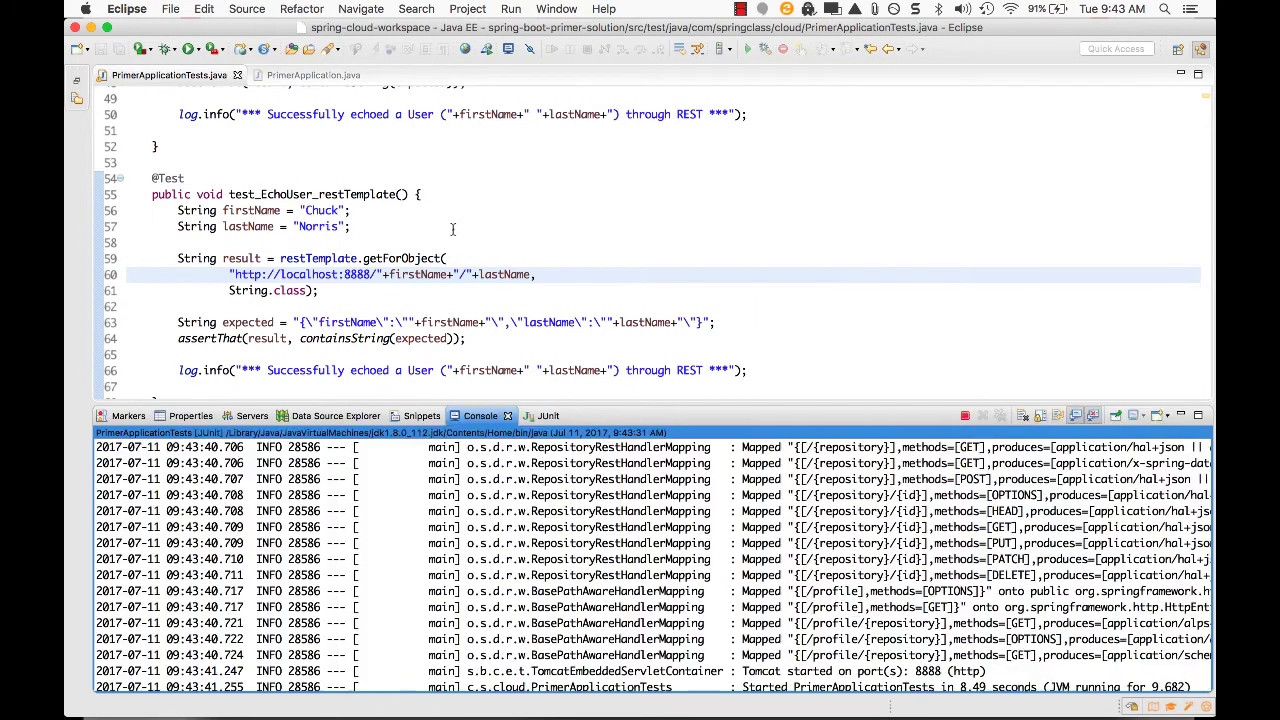
pyautogui.click(533, 415)
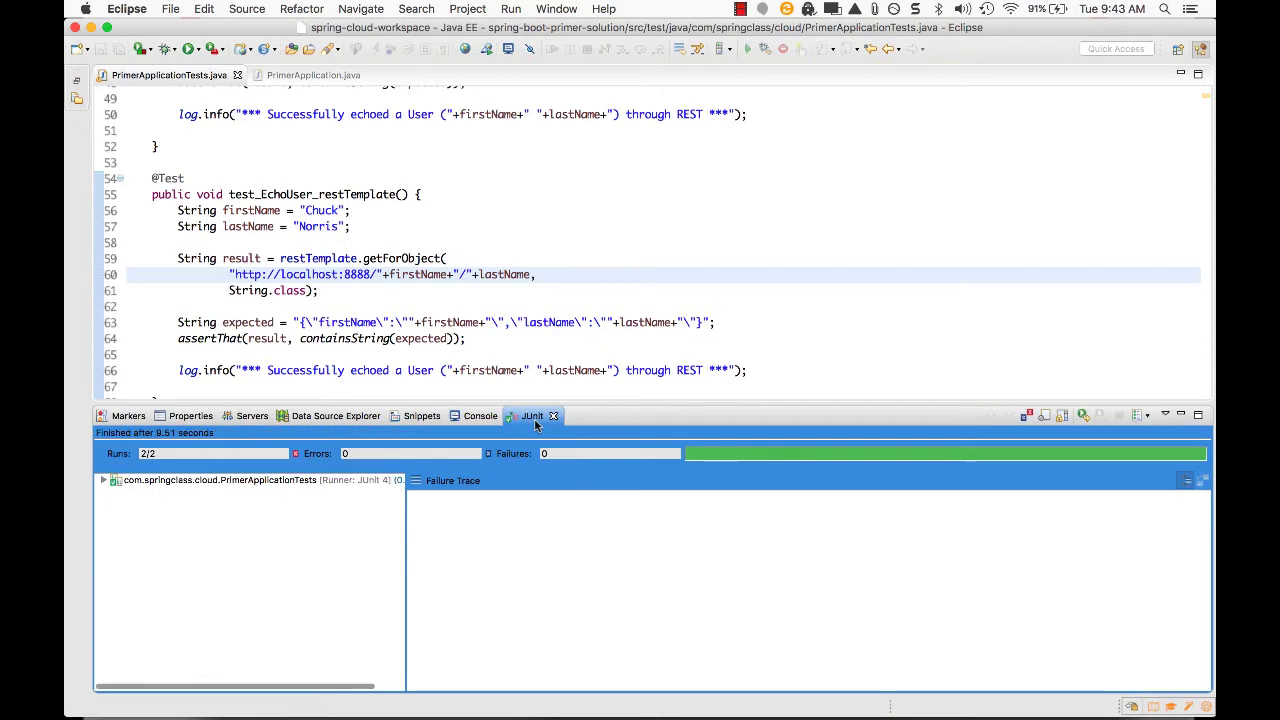
pyautogui.click(100, 482)
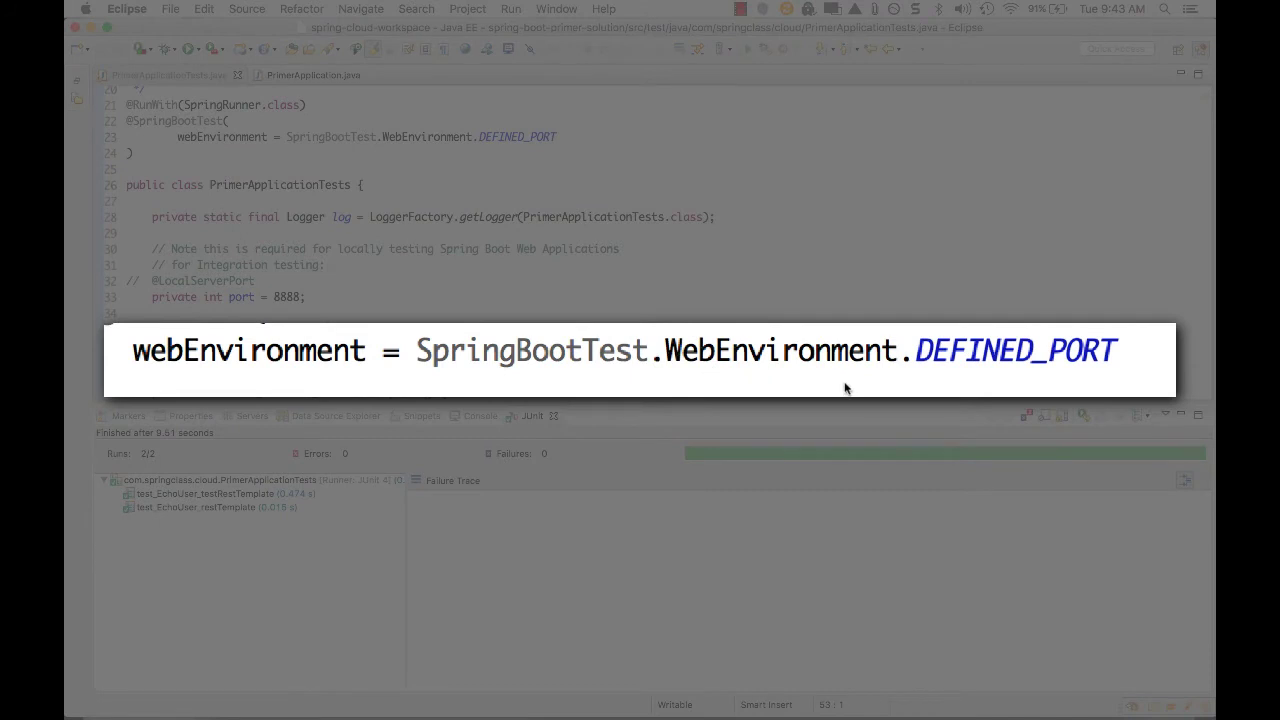
pyautogui.moveTo(1100, 371)
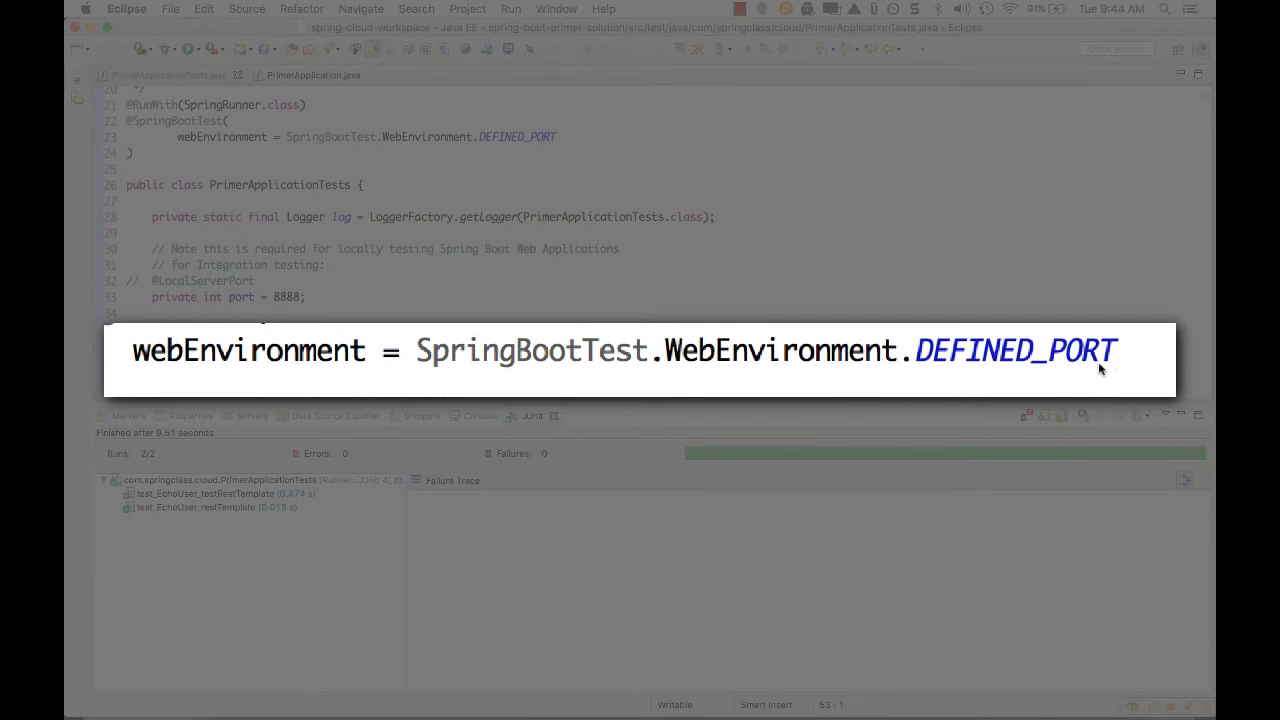
pyautogui.moveTo(1010, 360)
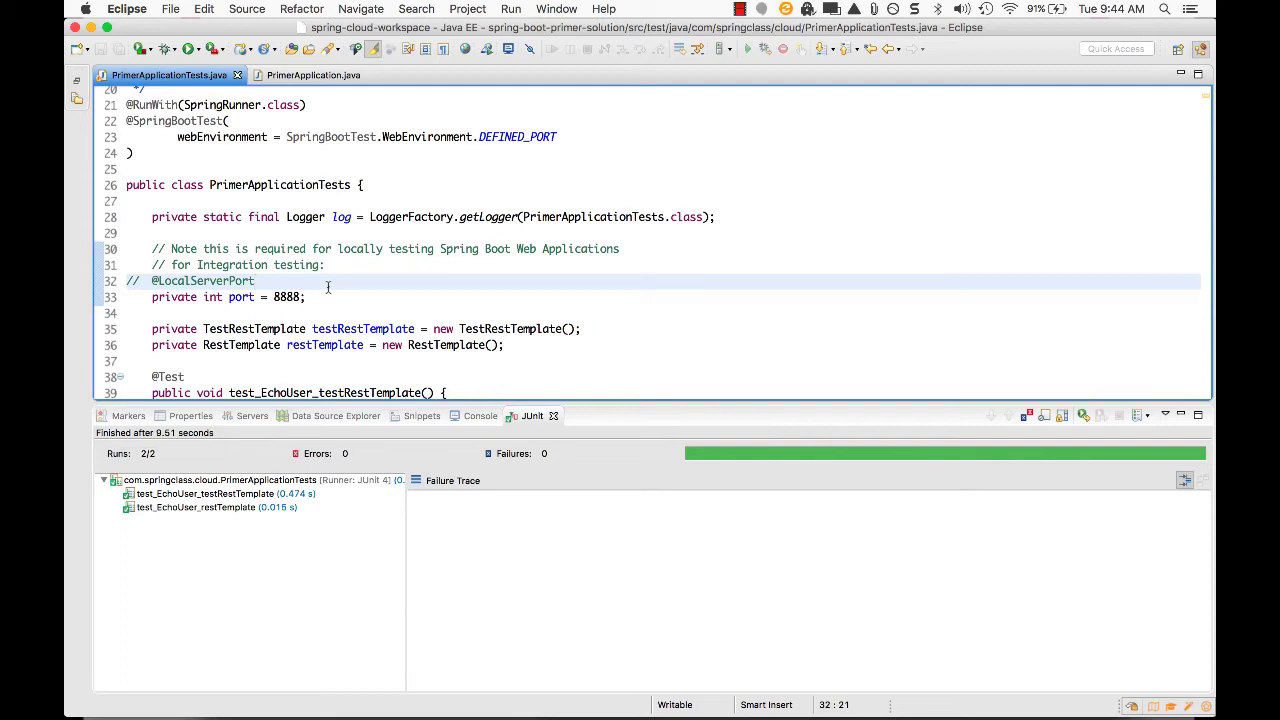
pyautogui.click(255, 281)
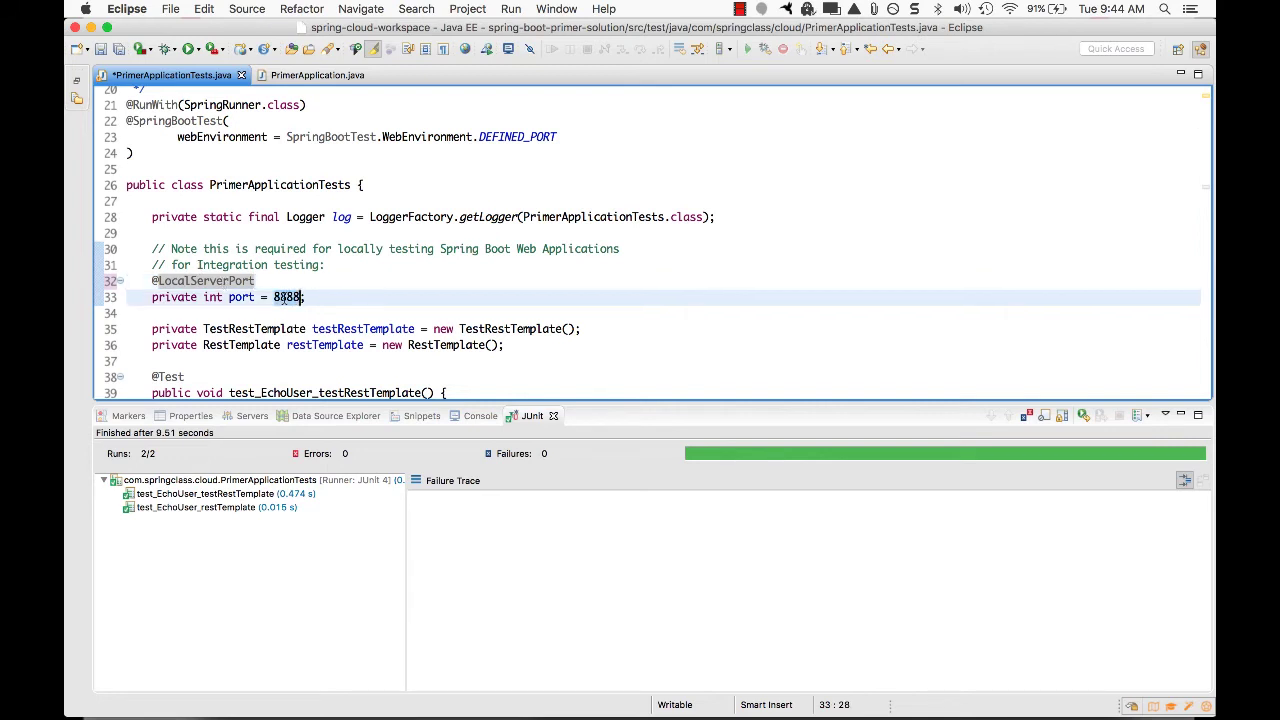
pyautogui.press('Delete')
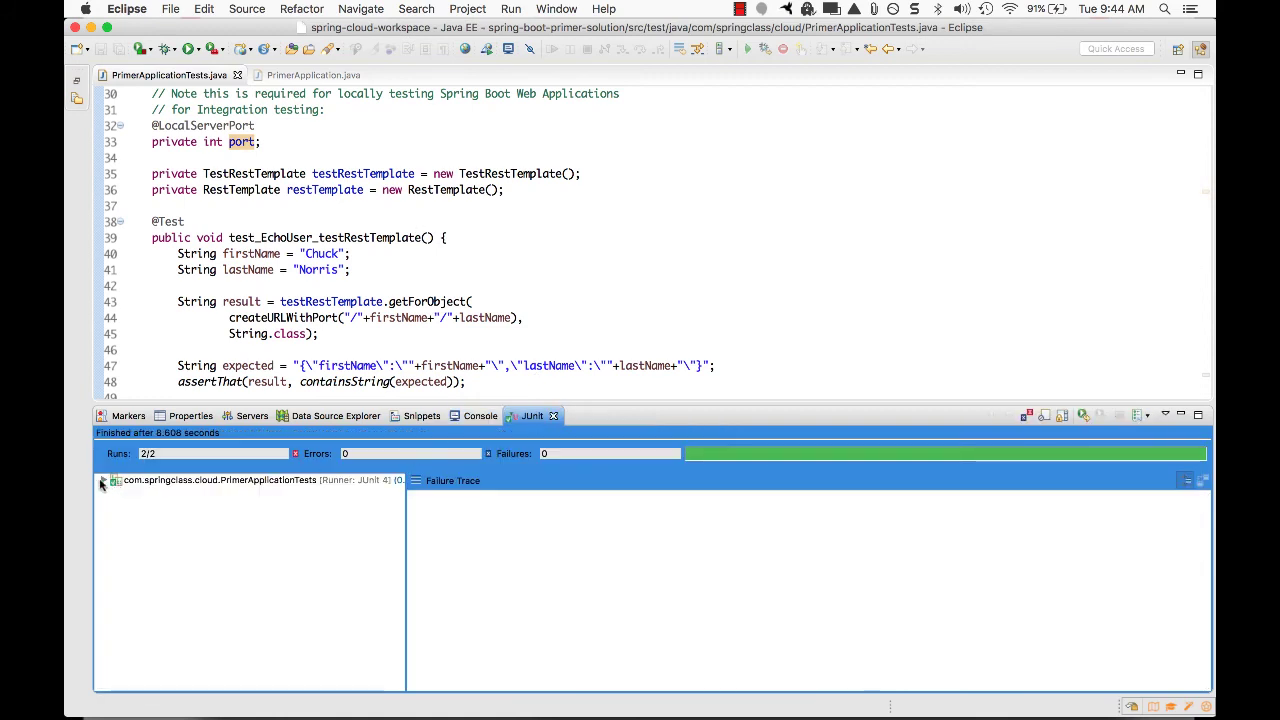
pyautogui.click(103, 486)
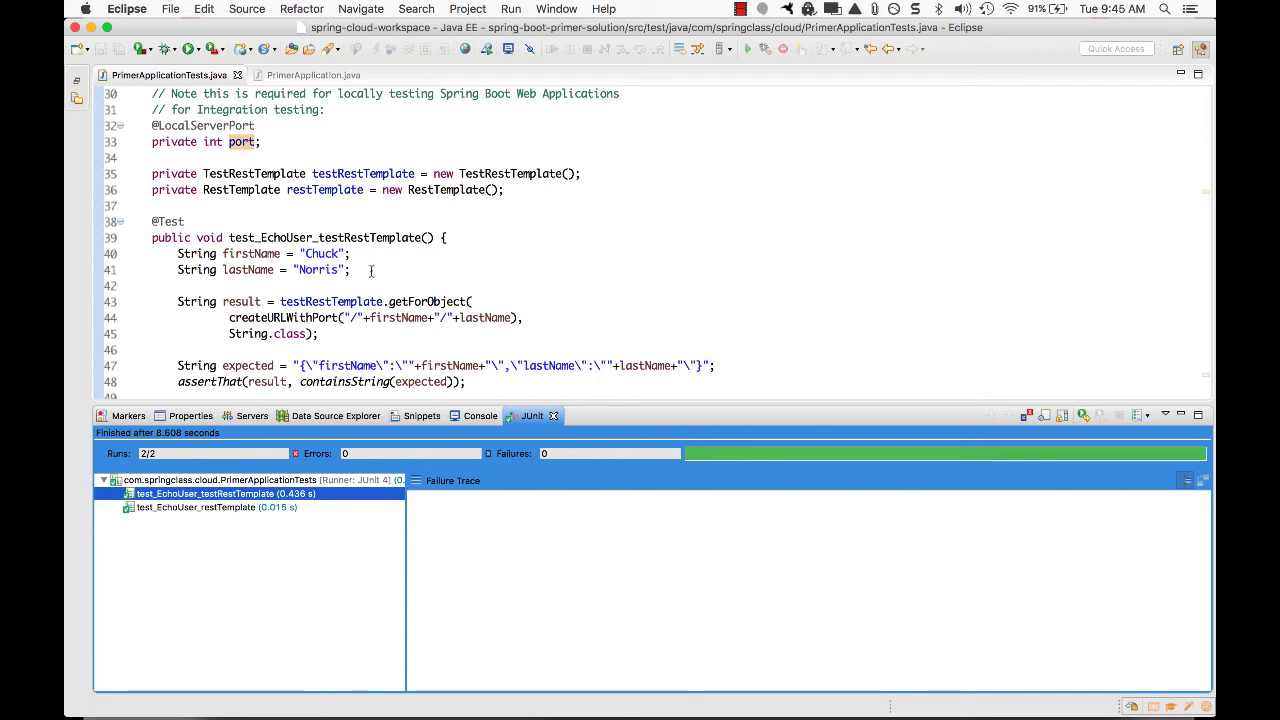
pyautogui.moveTo(464, 275)
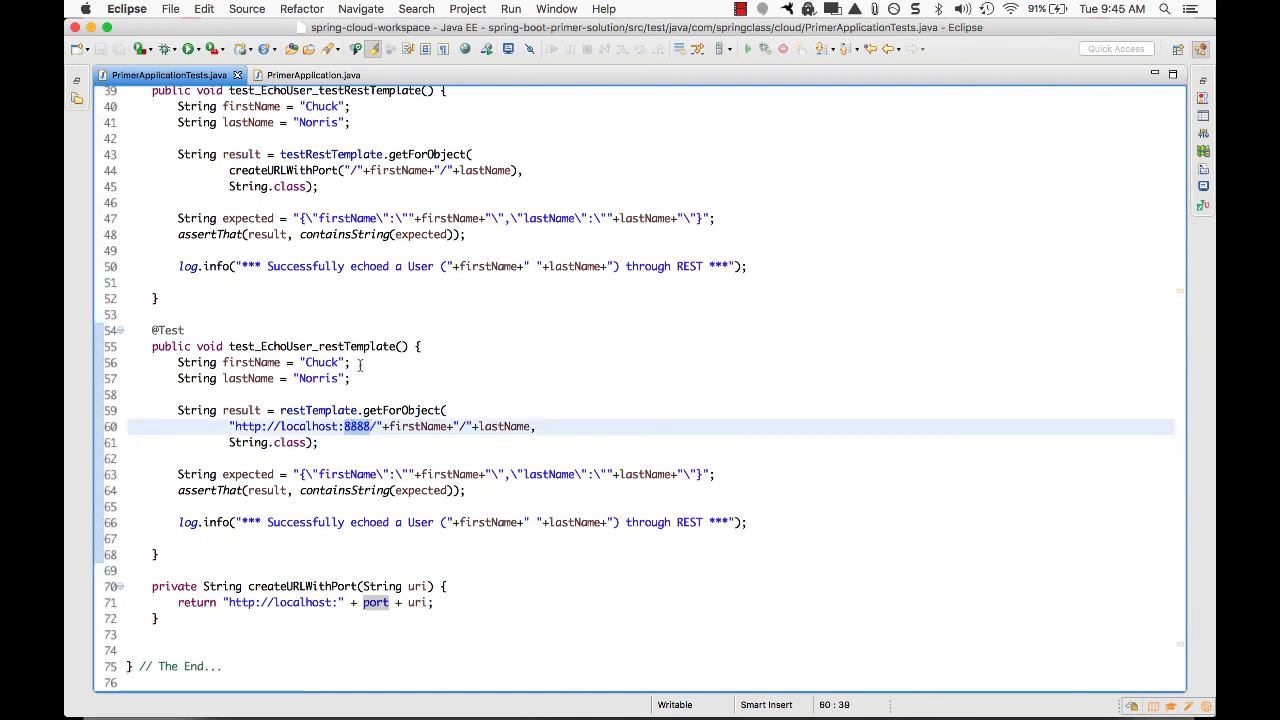
# Step: Type '// TODO REMOVE:' above the test_EchoUser_restTemplate test
pyautogui.click(170, 314)
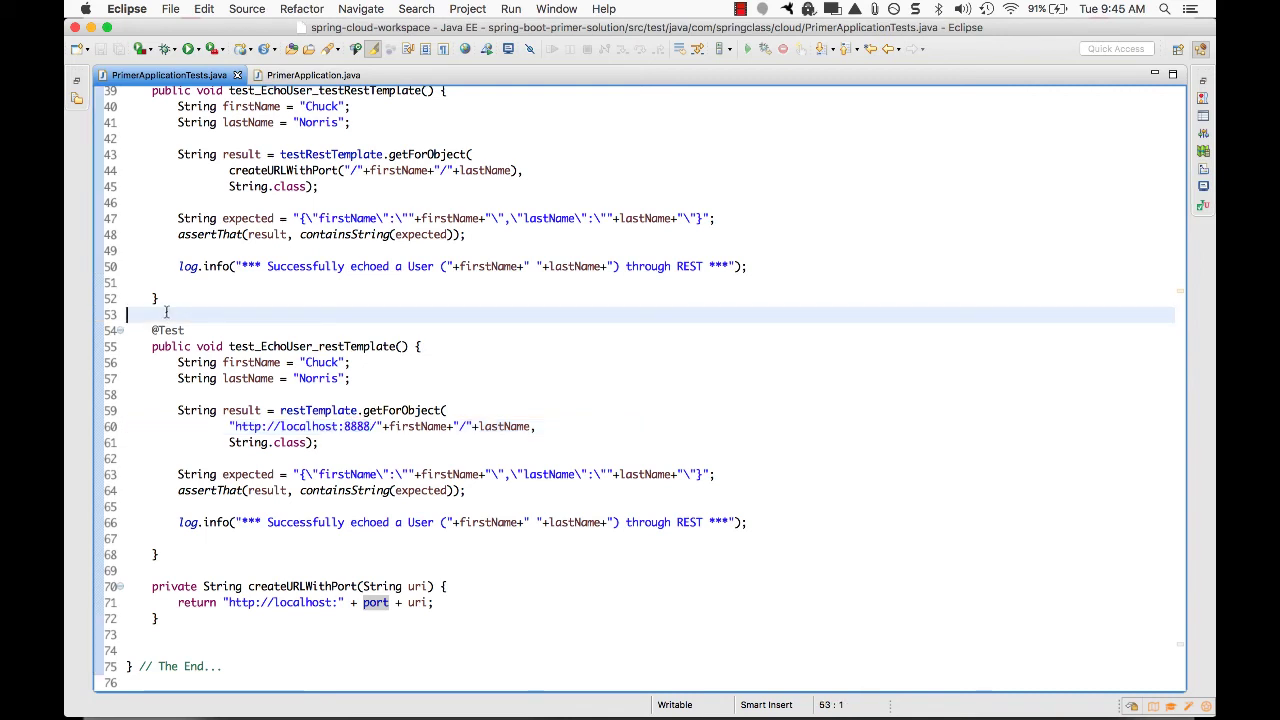
pyautogui.write('//')
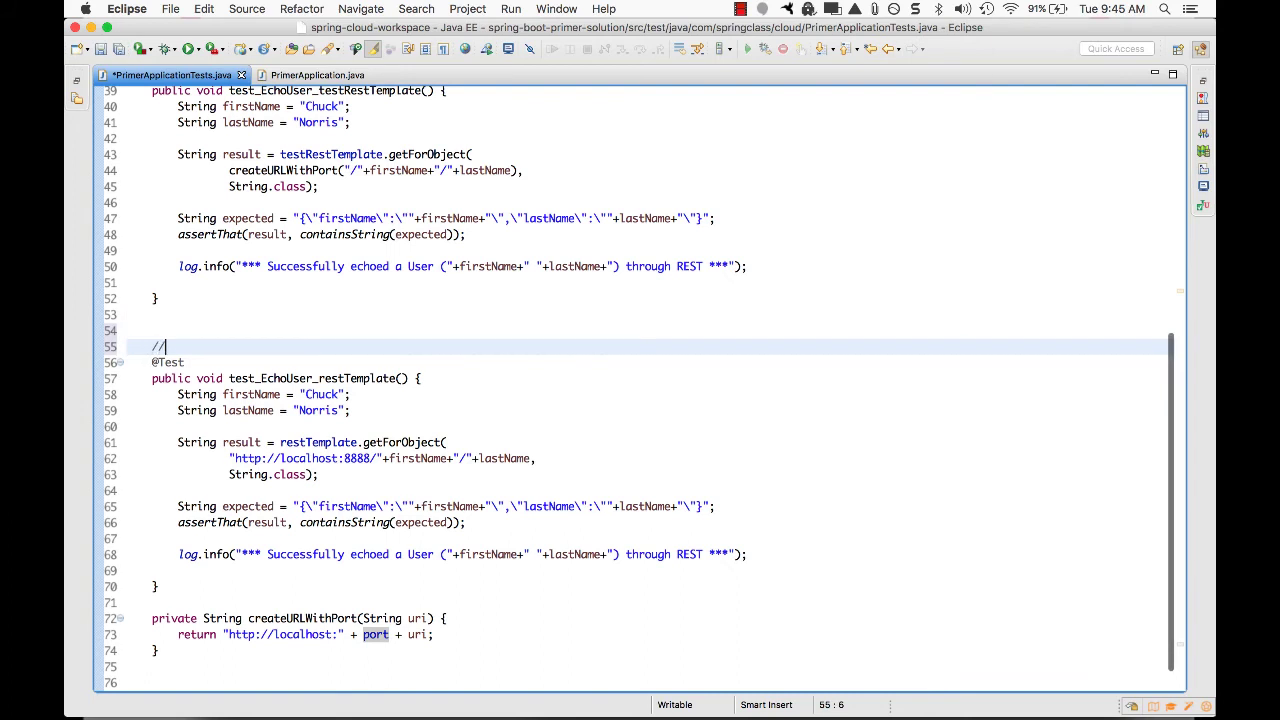
pyautogui.write('TODO')
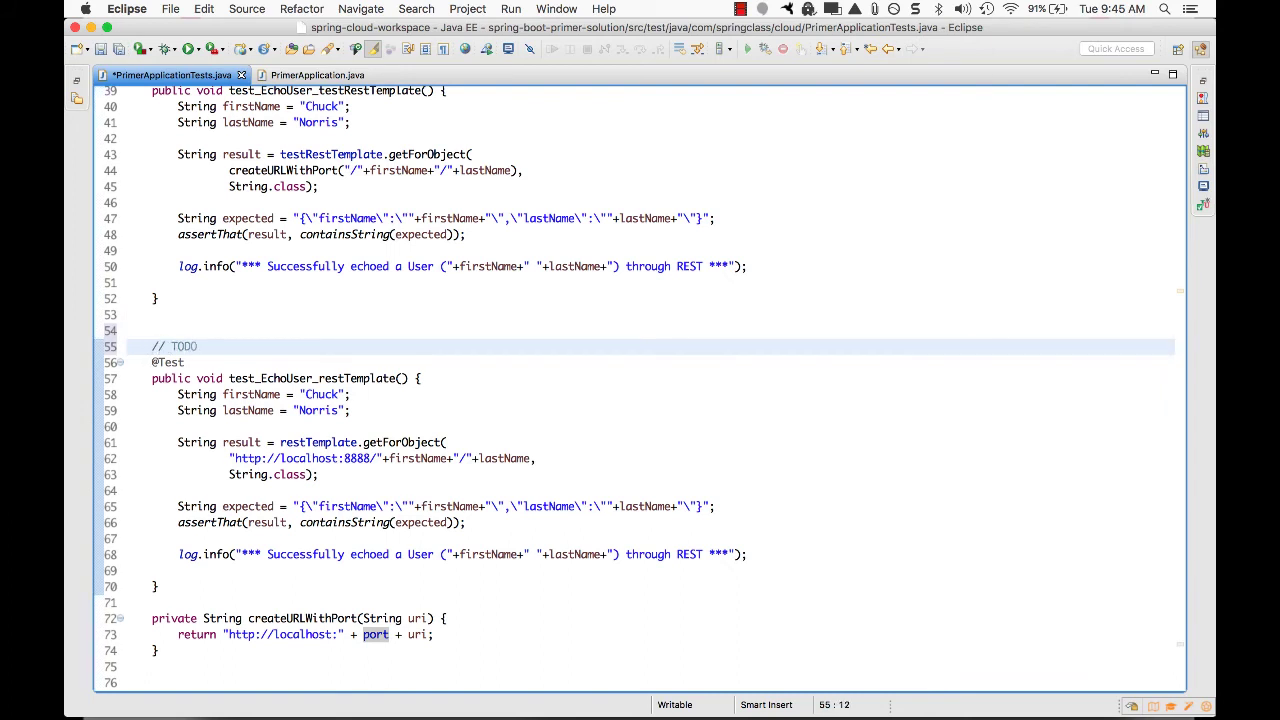
pyautogui.write('REMOVE:')
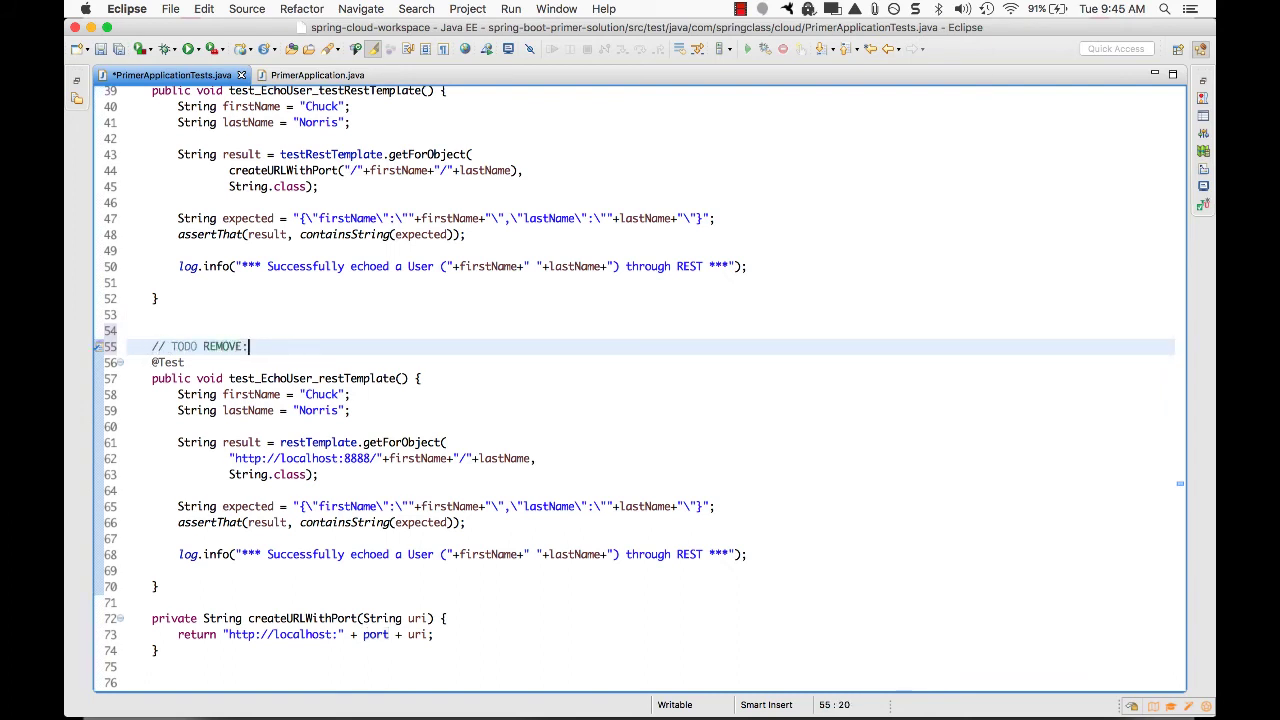